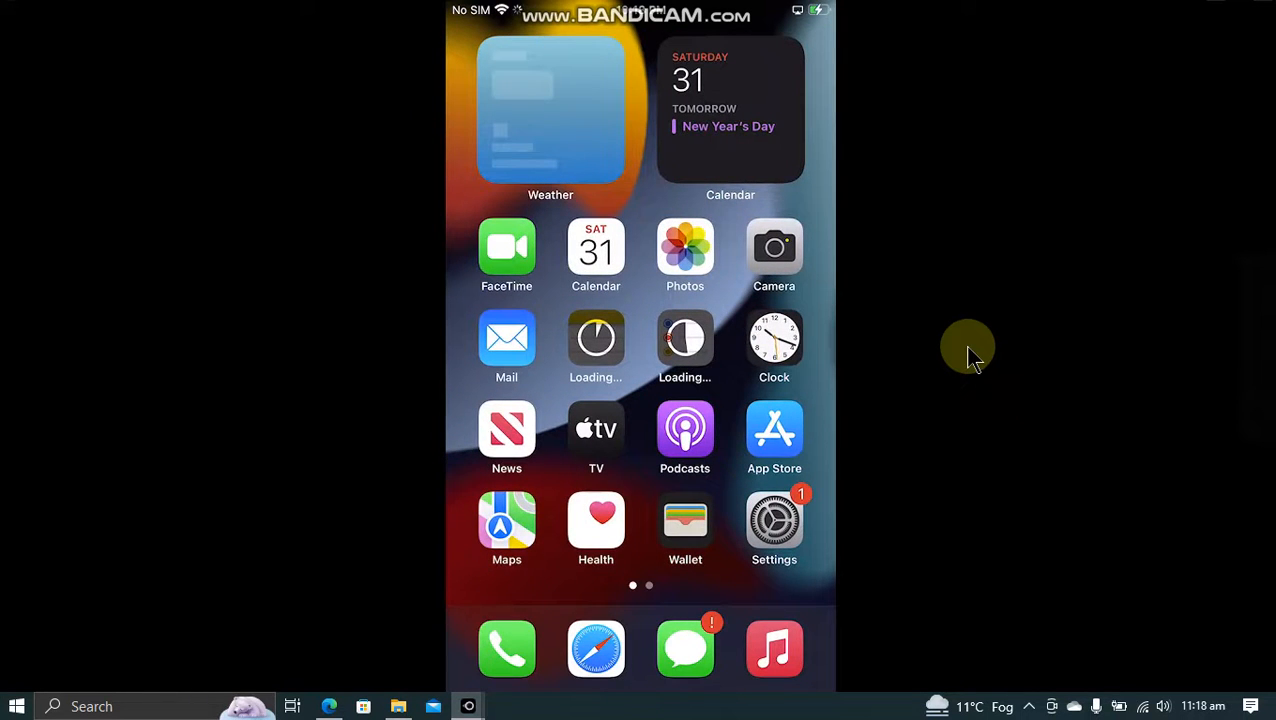
{"action": "mouse_move", "coordinate": [968, 357]}
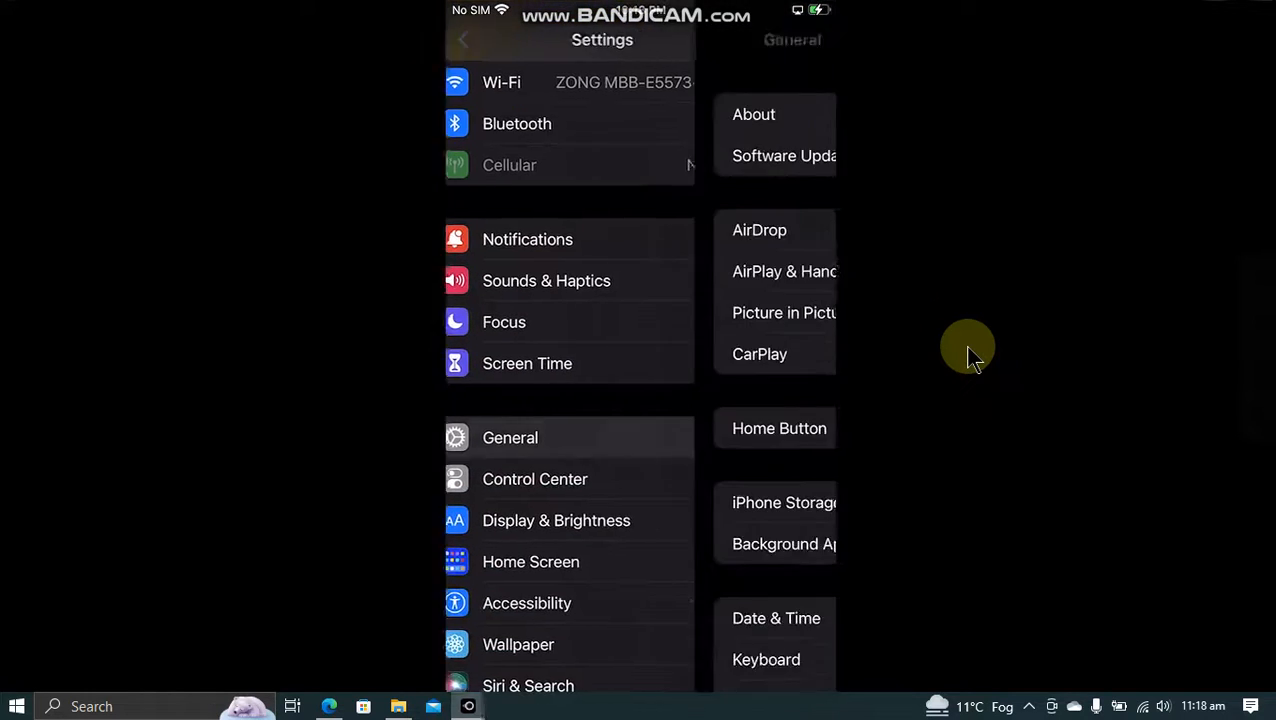
Confirm on the About page that the iPhone 8 Plus runs iOS 15.6, then return to Settings
{"action": "left_click", "coordinate": [753, 114]}
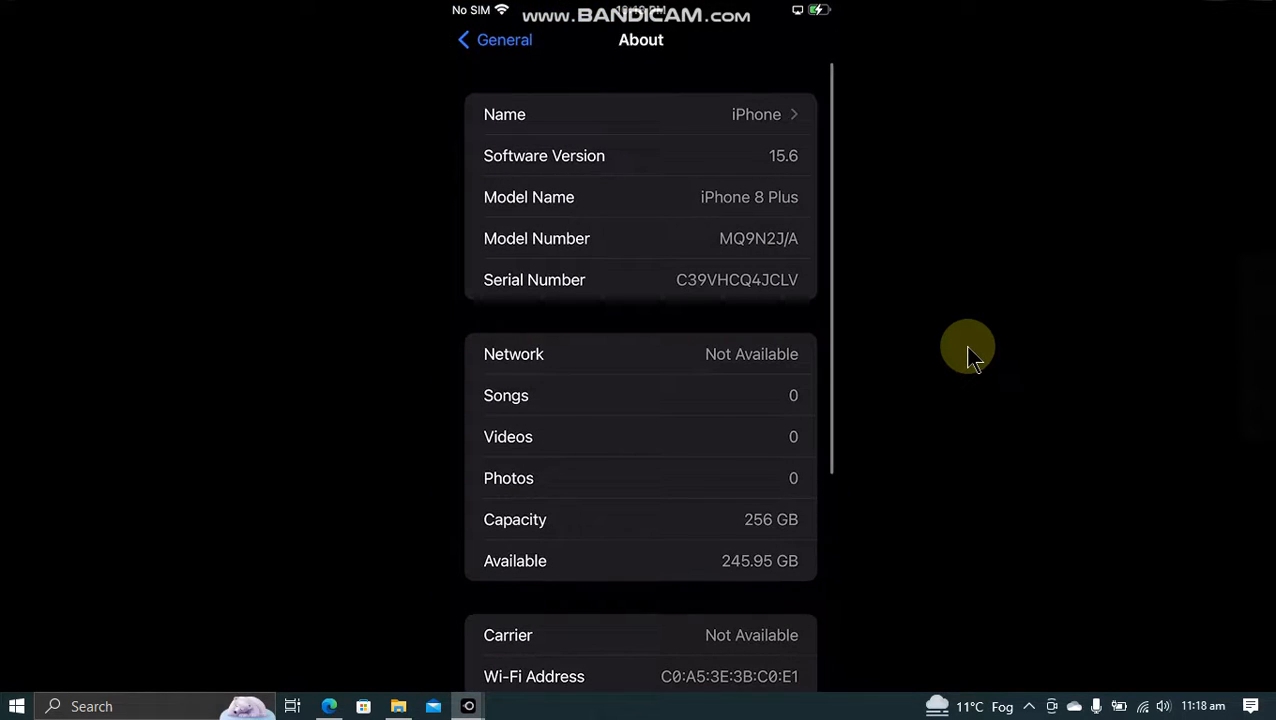
{"action": "left_click", "coordinate": [495, 39]}
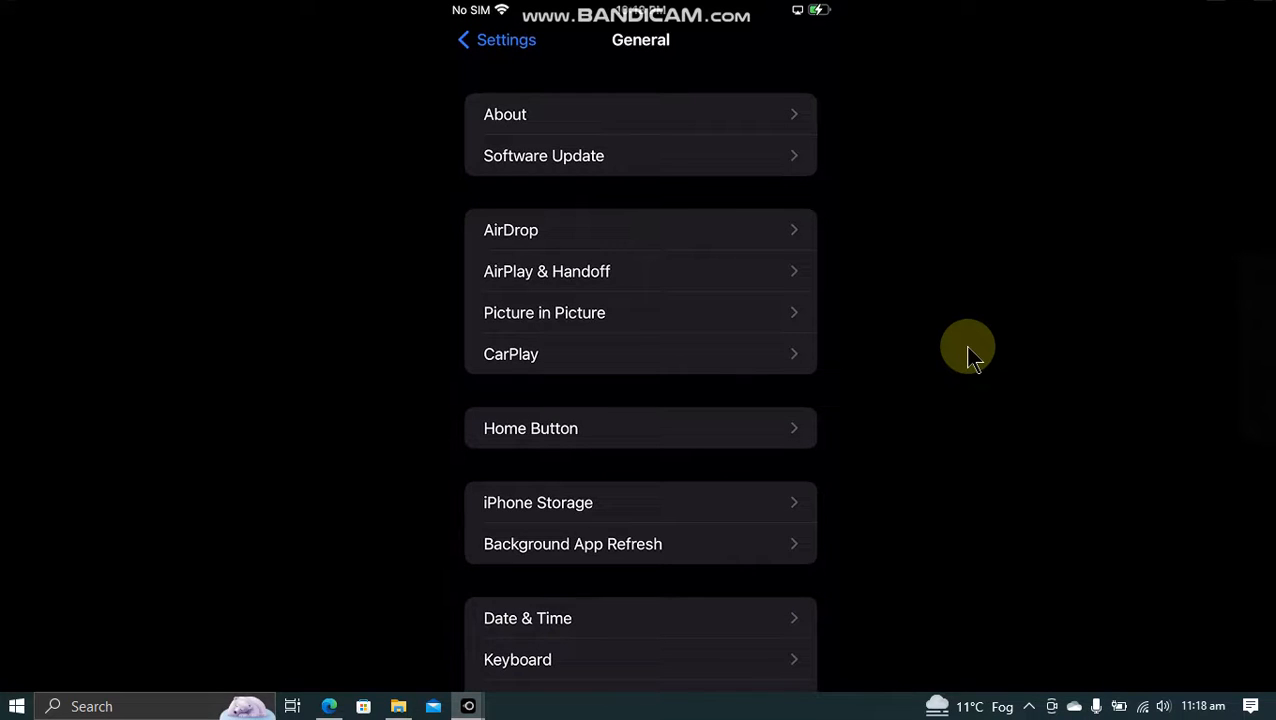
{"action": "left_click", "coordinate": [640, 155]}
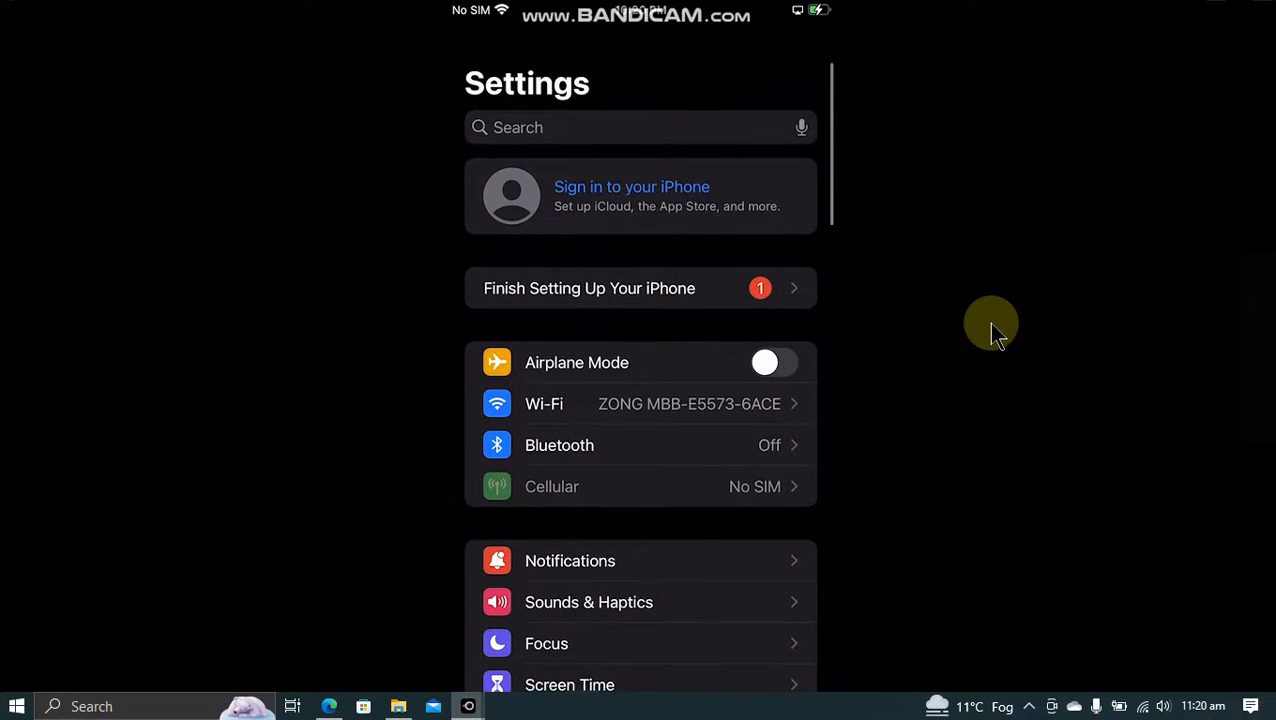
Go into General and open its Transfer or Reset iPhone page
{"action": "scroll", "scroll_direction": "down", "scroll_amount": 3}
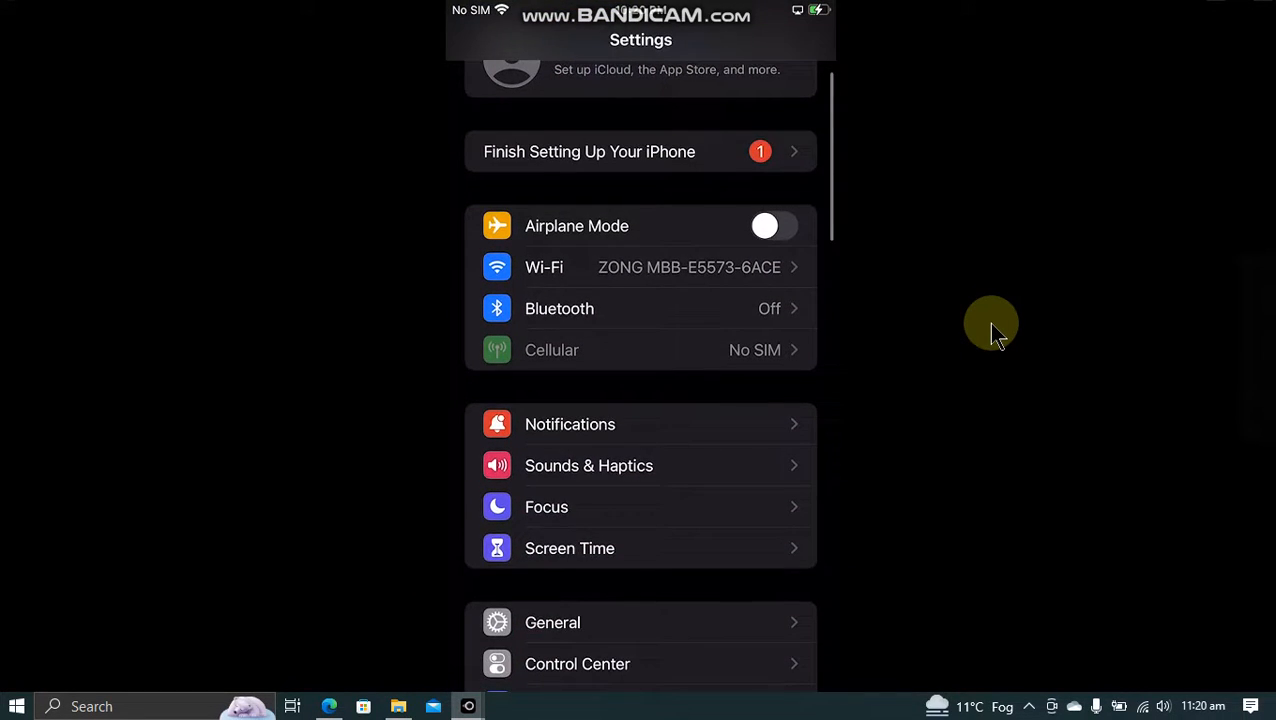
{"action": "left_click", "coordinate": [552, 622]}
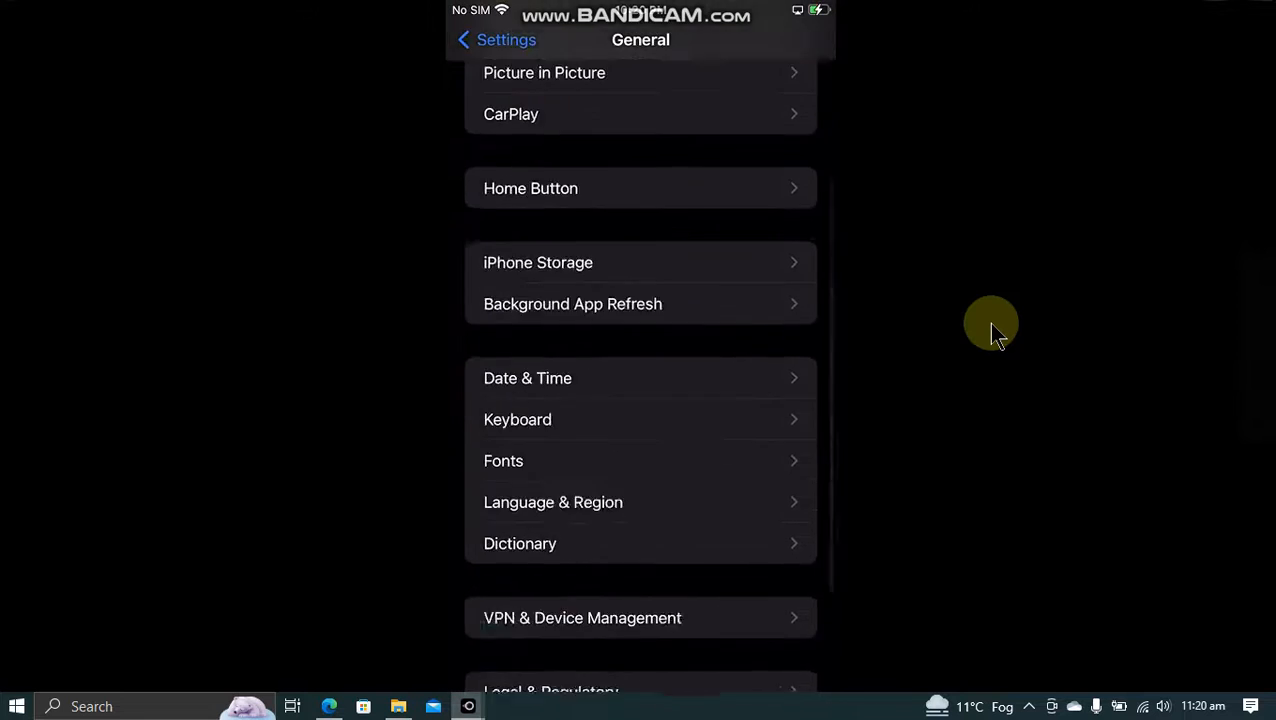
{"action": "scroll", "scroll_direction": "down", "scroll_amount": 3}
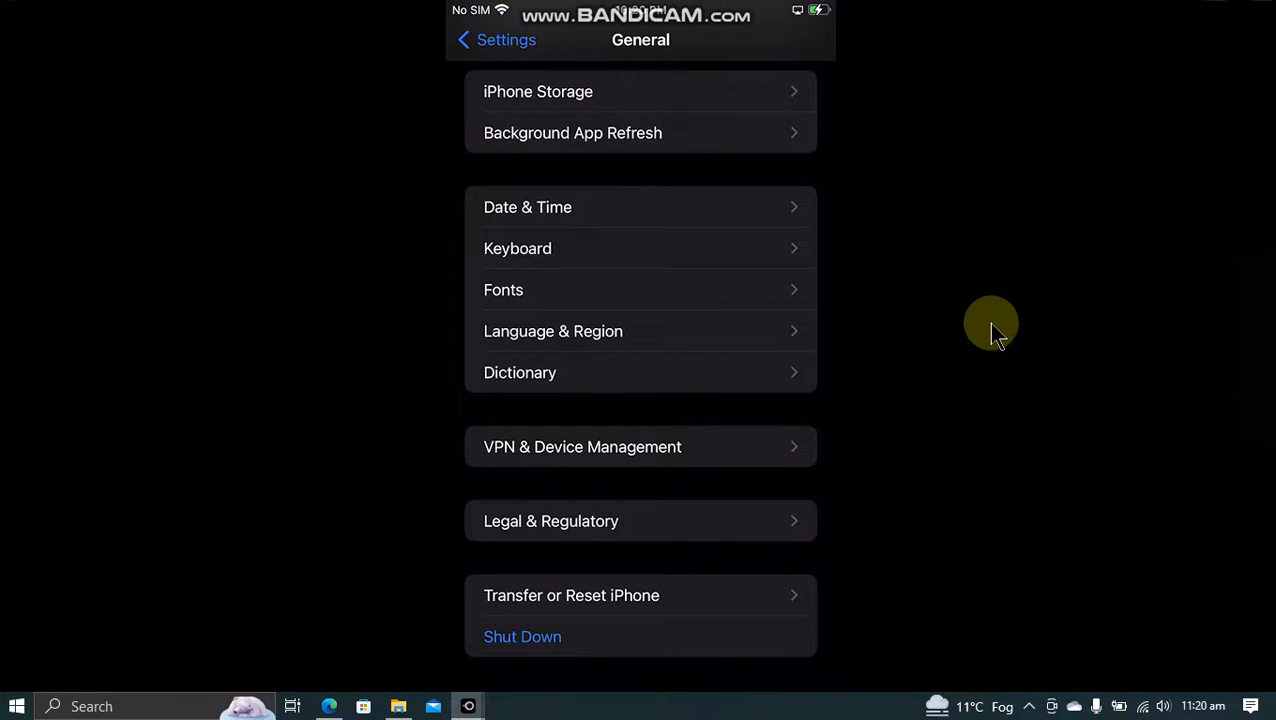
{"action": "left_click", "coordinate": [571, 595]}
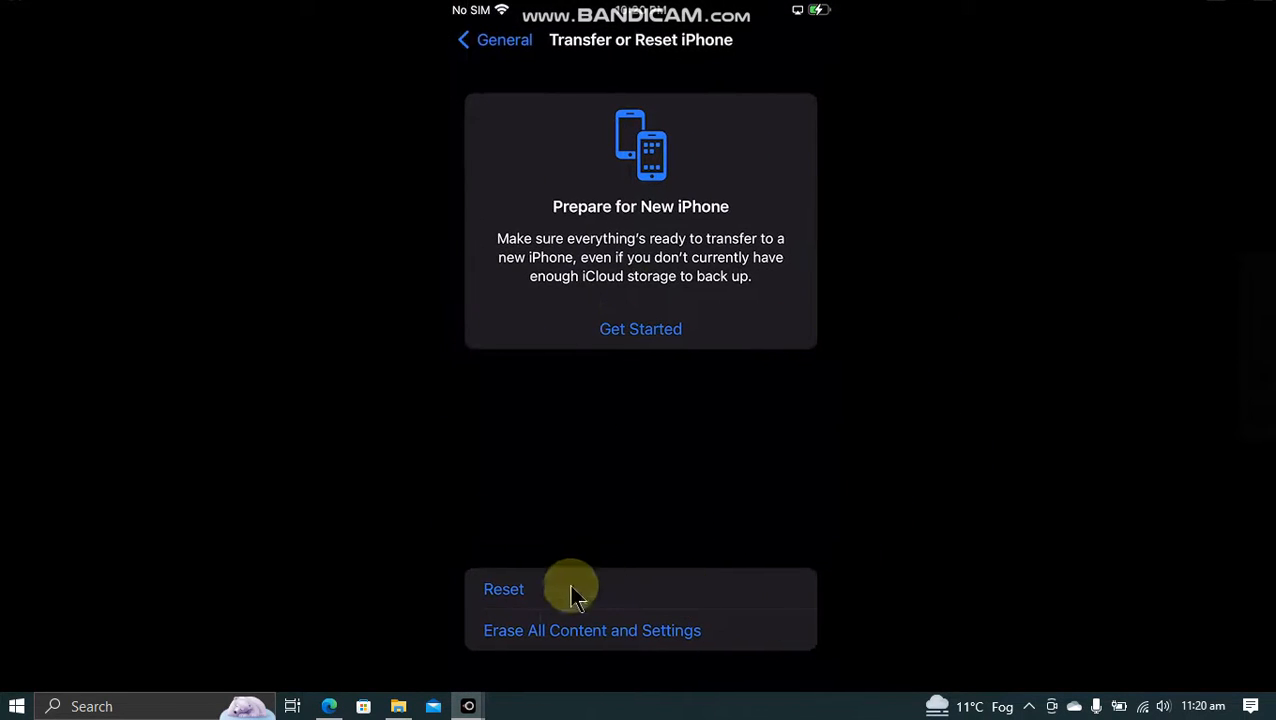
{"action": "mouse_move", "coordinate": [897, 371]}
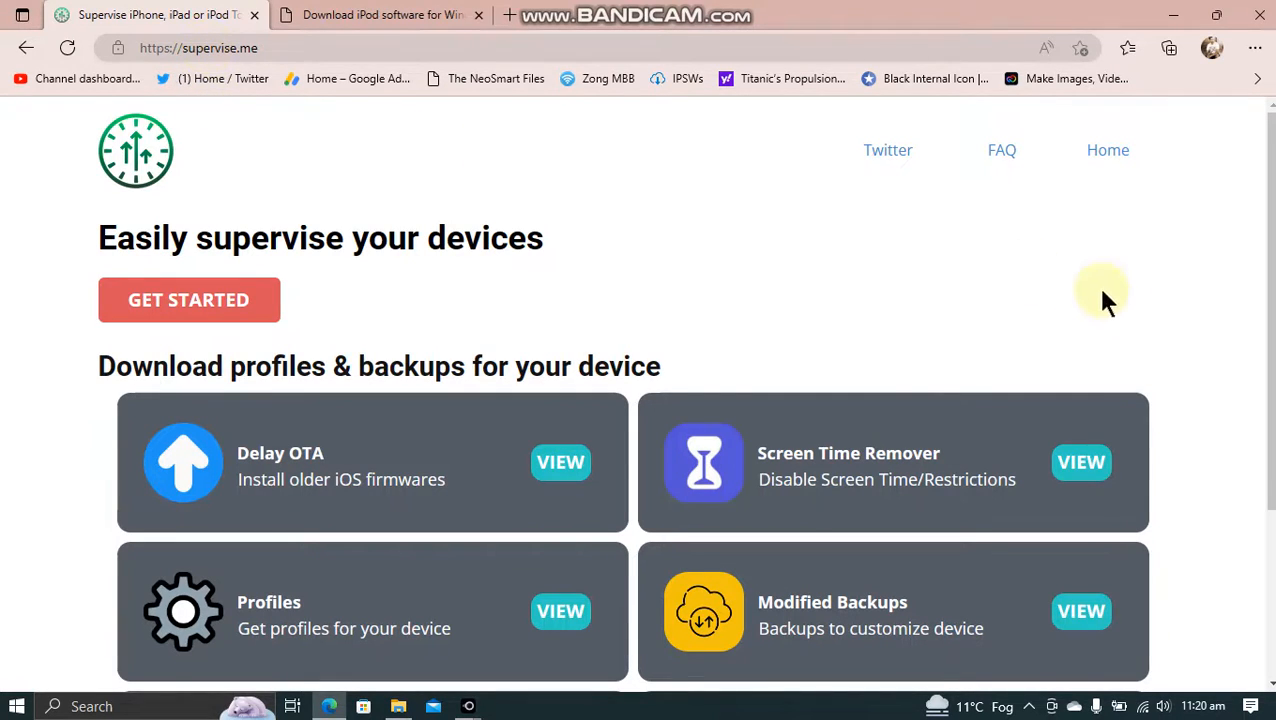
{"action": "mouse_move", "coordinate": [320, 308]}
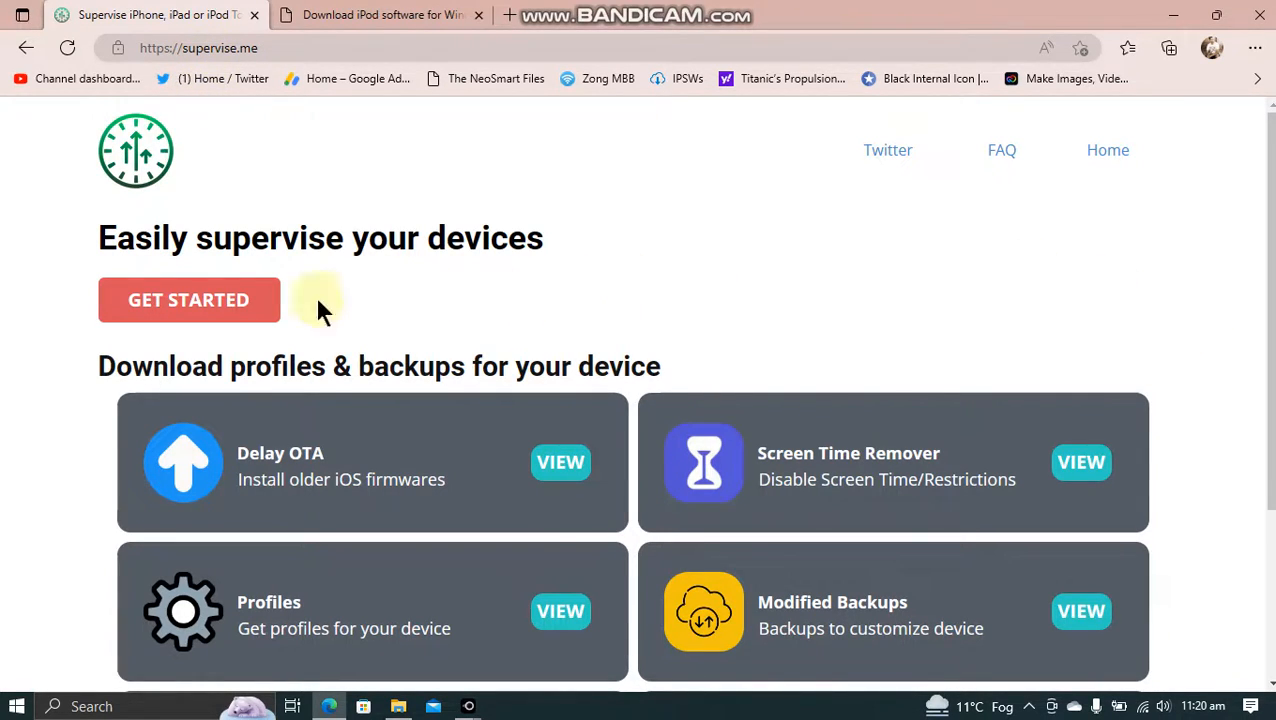
Open the 'How To Supervise iPhone, iPad and iPod Touch' guide from GET STARTED
{"action": "left_click", "coordinate": [188, 299]}
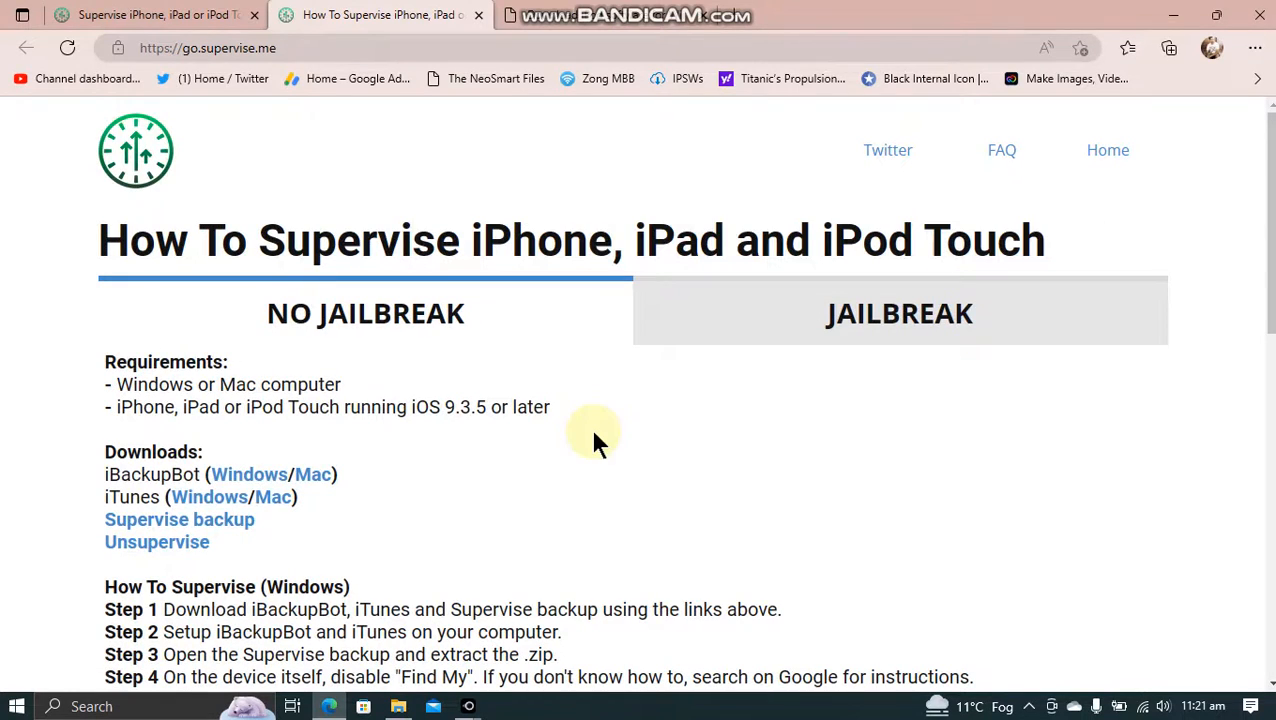
{"action": "mouse_move", "coordinate": [248, 474]}
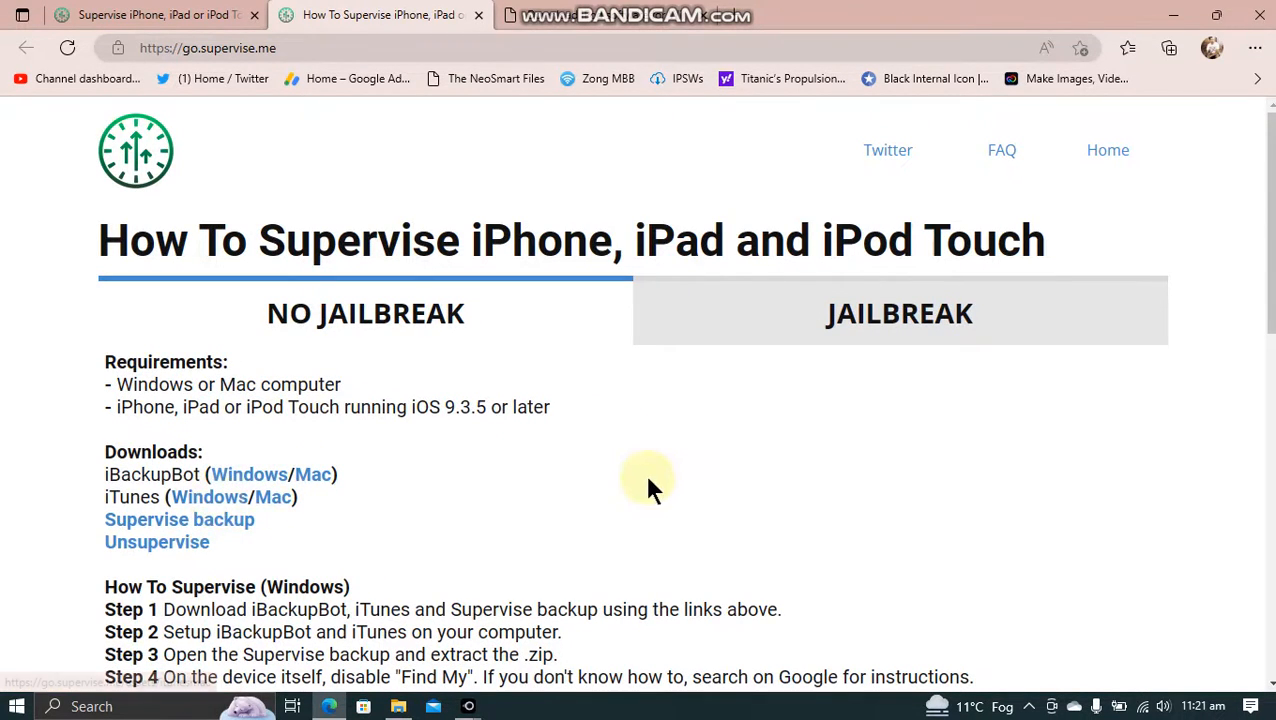
{"action": "mouse_move", "coordinate": [165, 525]}
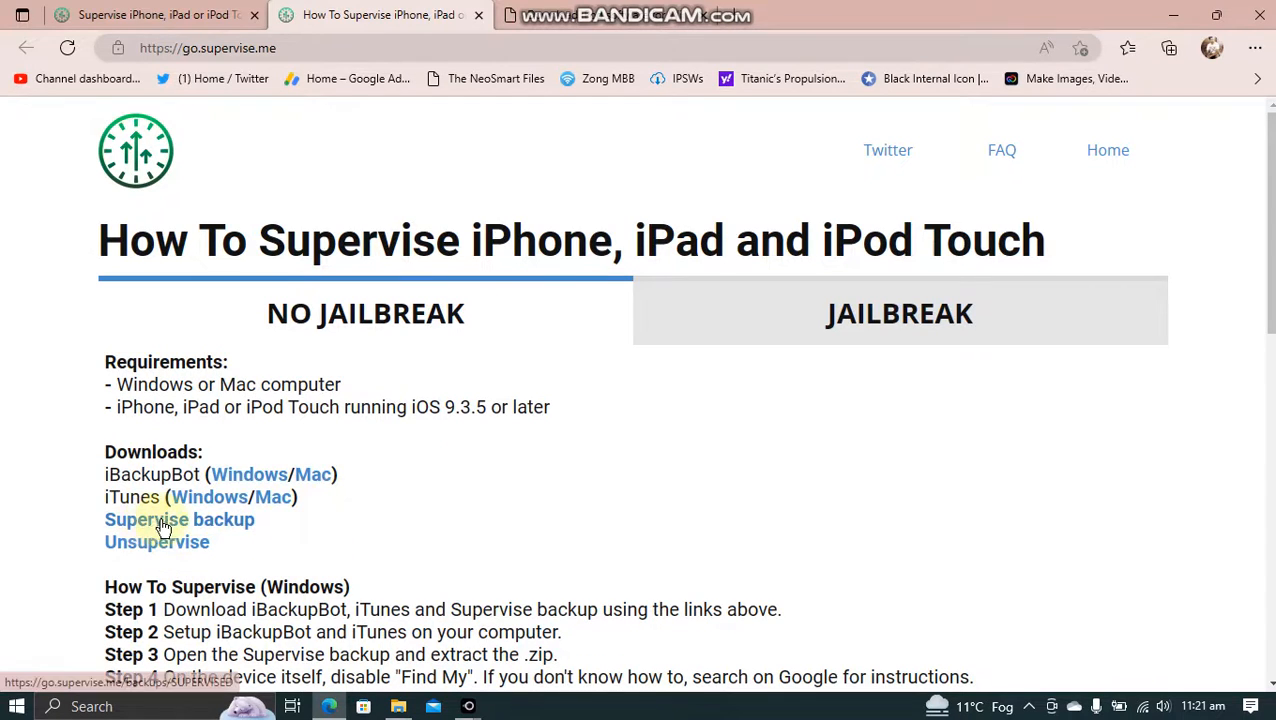
{"action": "mouse_move", "coordinate": [330, 533]}
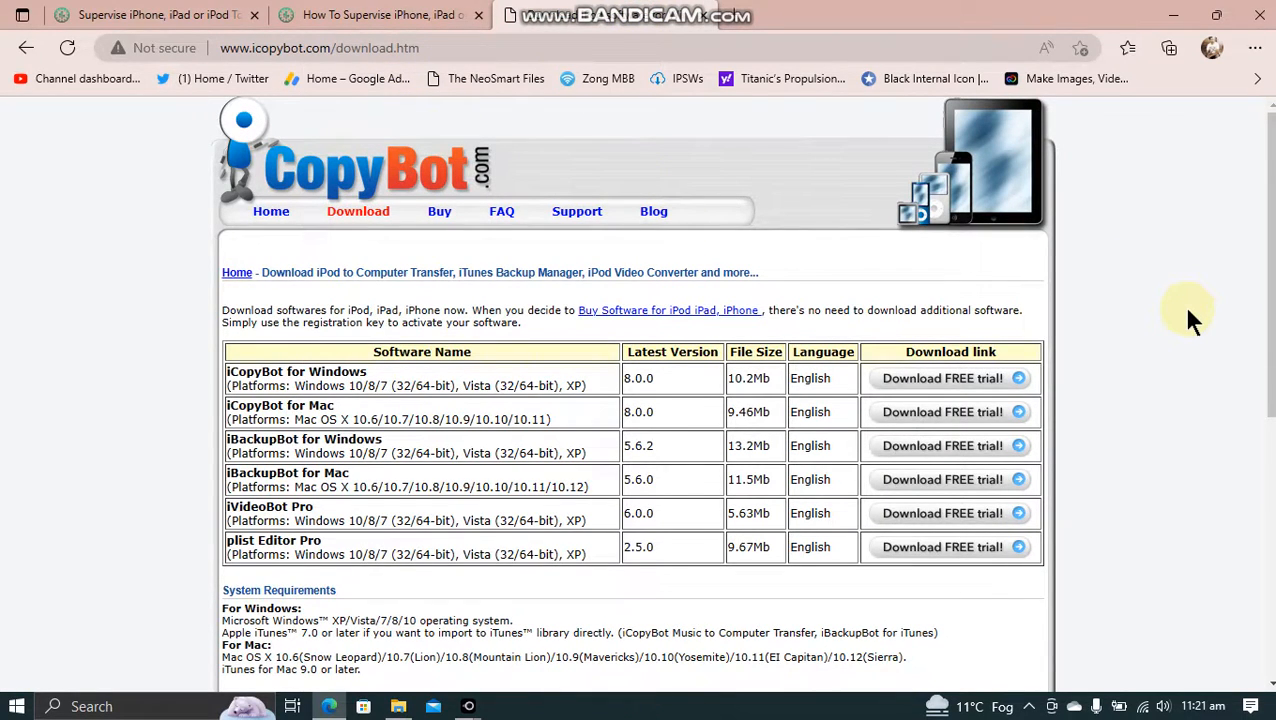
Extract All from SUPERVISED.zip in the Downloads > Supervise folder
{"action": "left_click", "coordinate": [398, 706]}
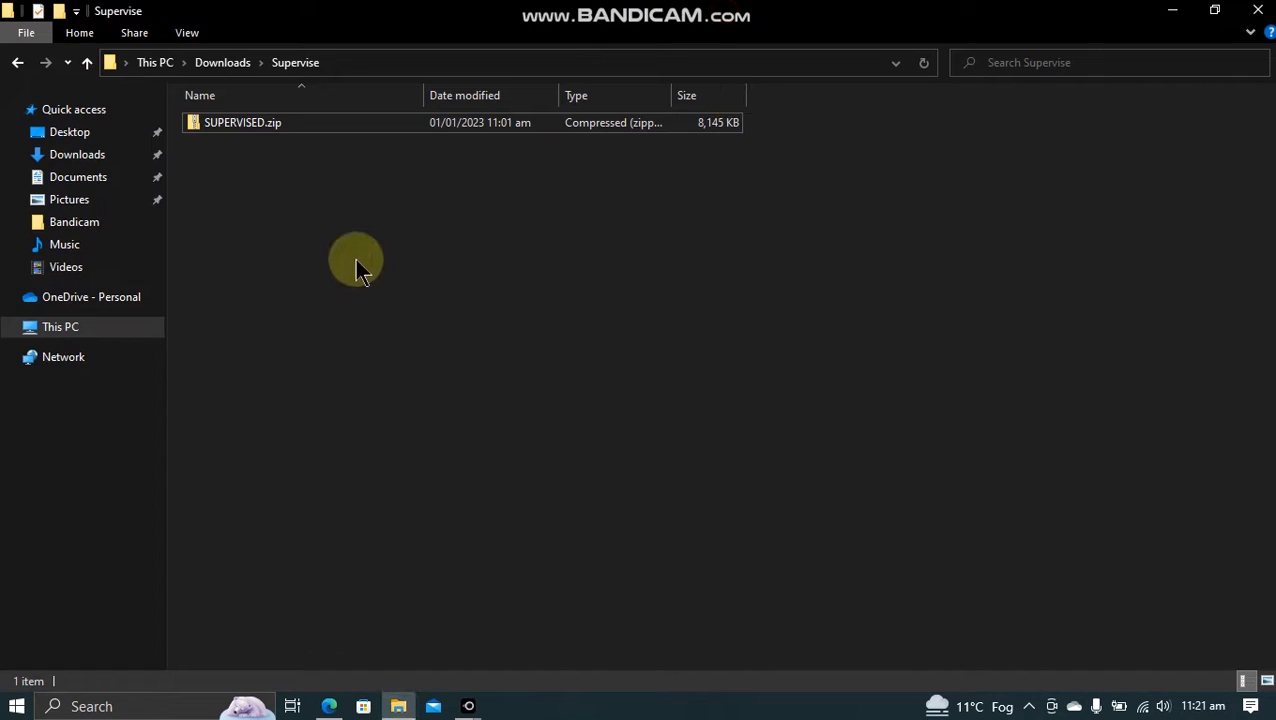
{"action": "left_click", "coordinate": [242, 122]}
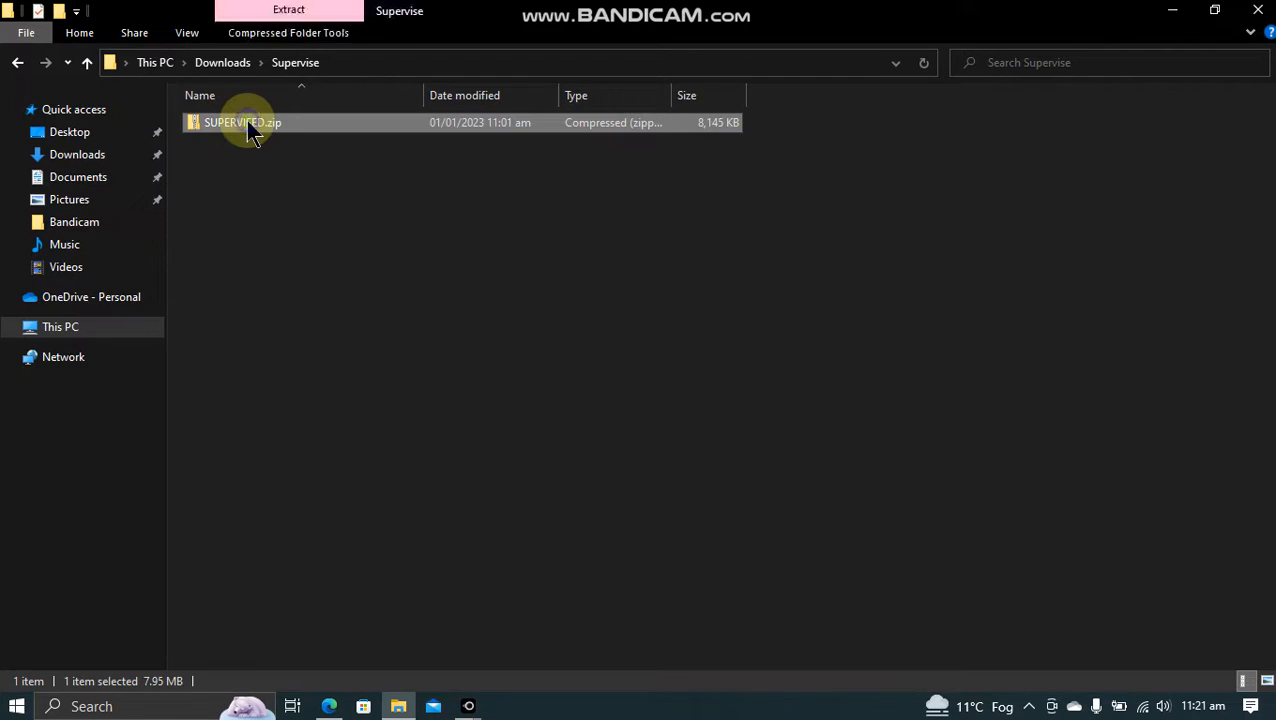
{"action": "right_click", "coordinate": [242, 122]}
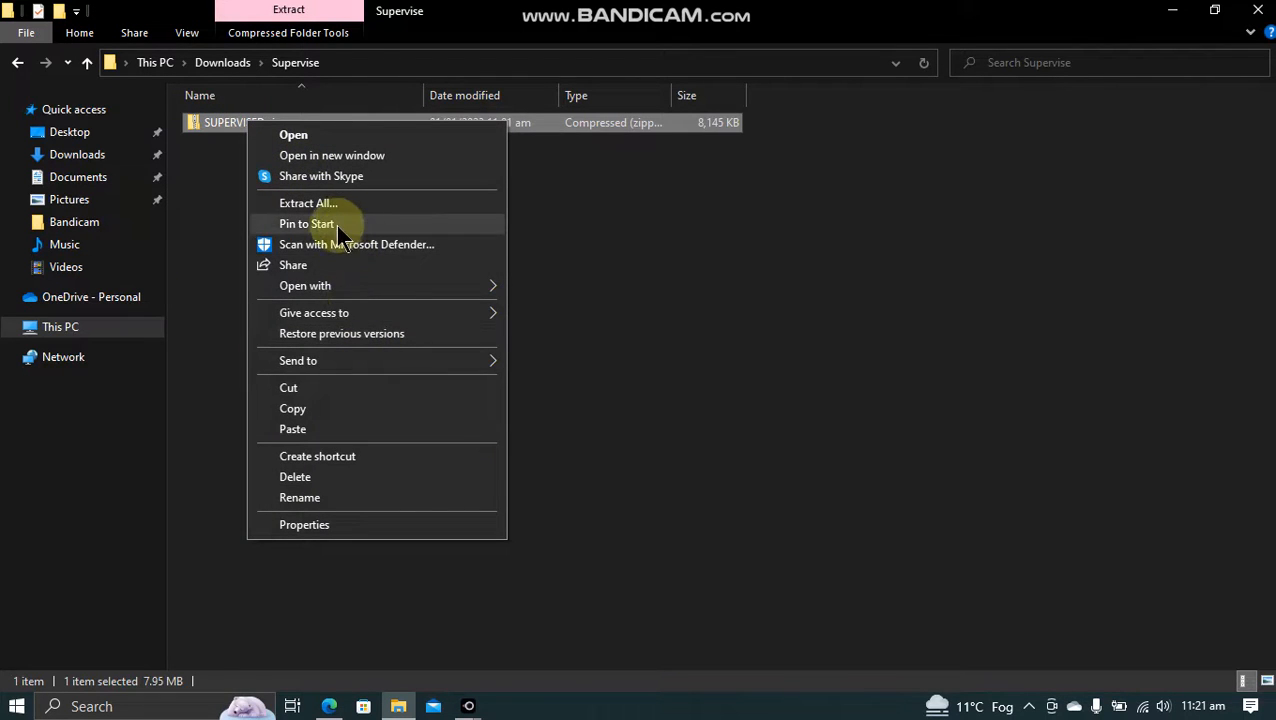
{"action": "left_click", "coordinate": [308, 203]}
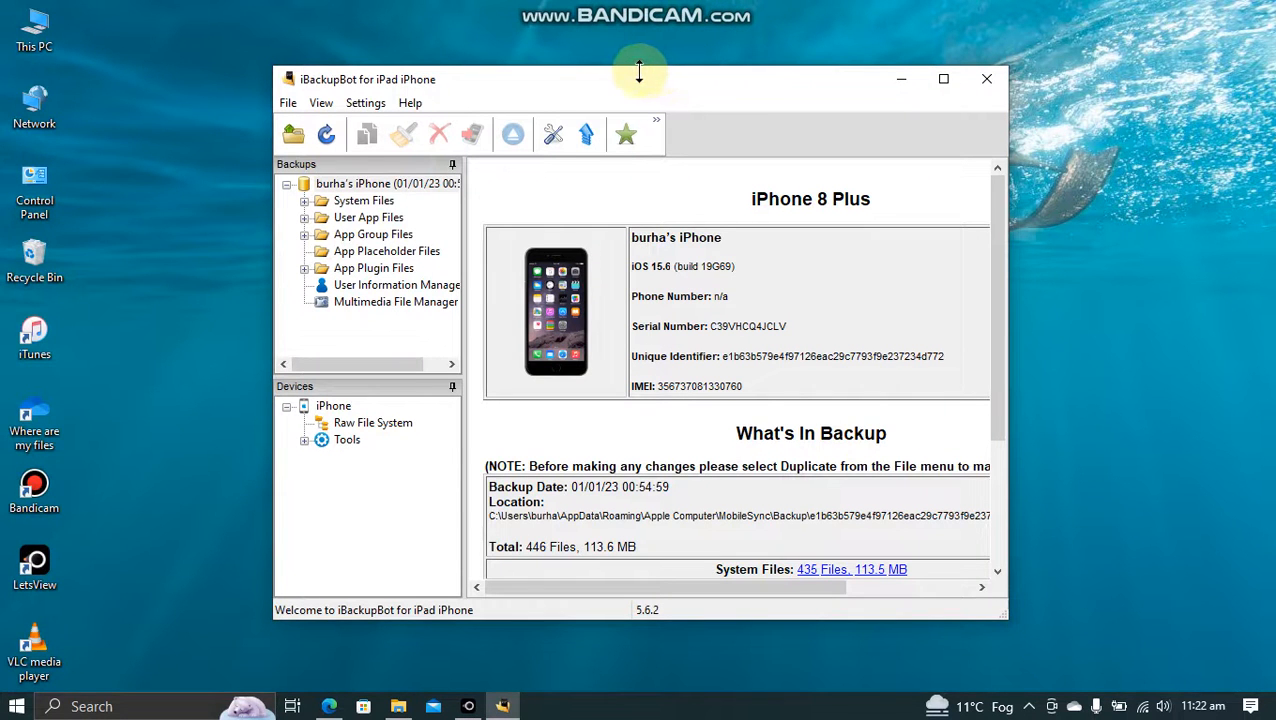
{"action": "mouse_move", "coordinate": [836, 232]}
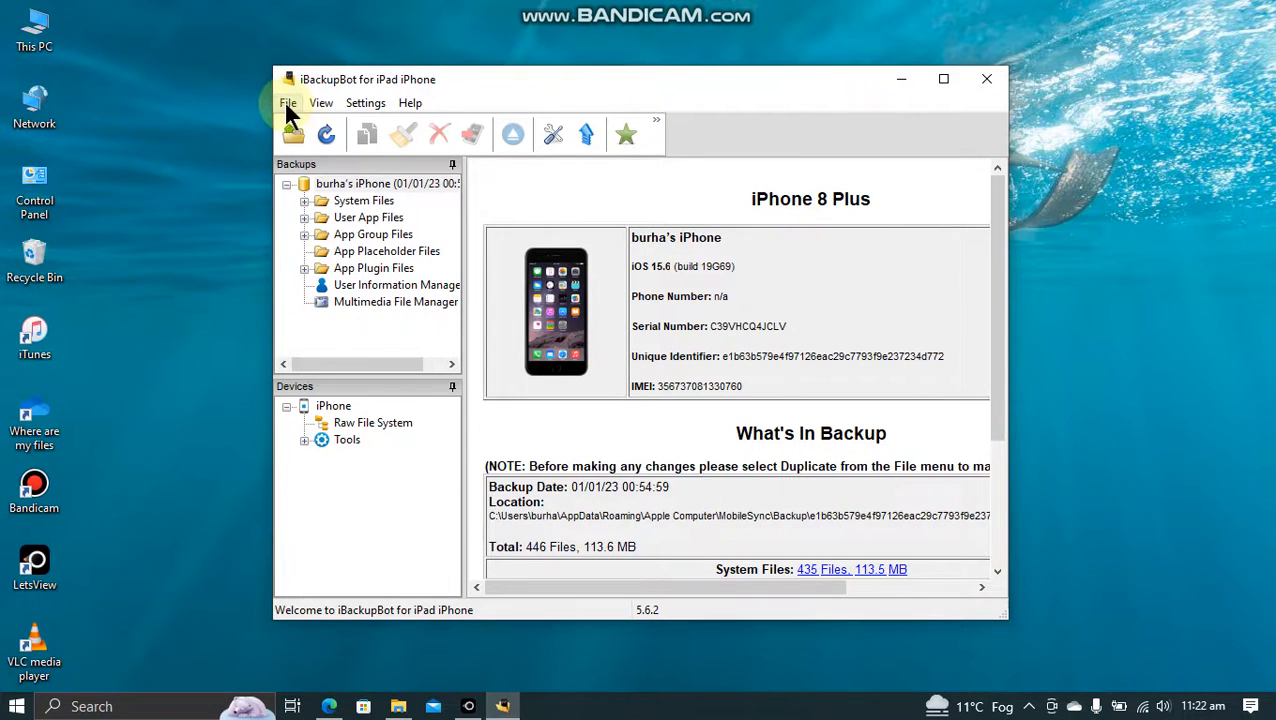
Load the SUPERVISE folder from SUPERVISED > ADDSUPERVISION as the Add Supervision backup
{"action": "left_click", "coordinate": [288, 102]}
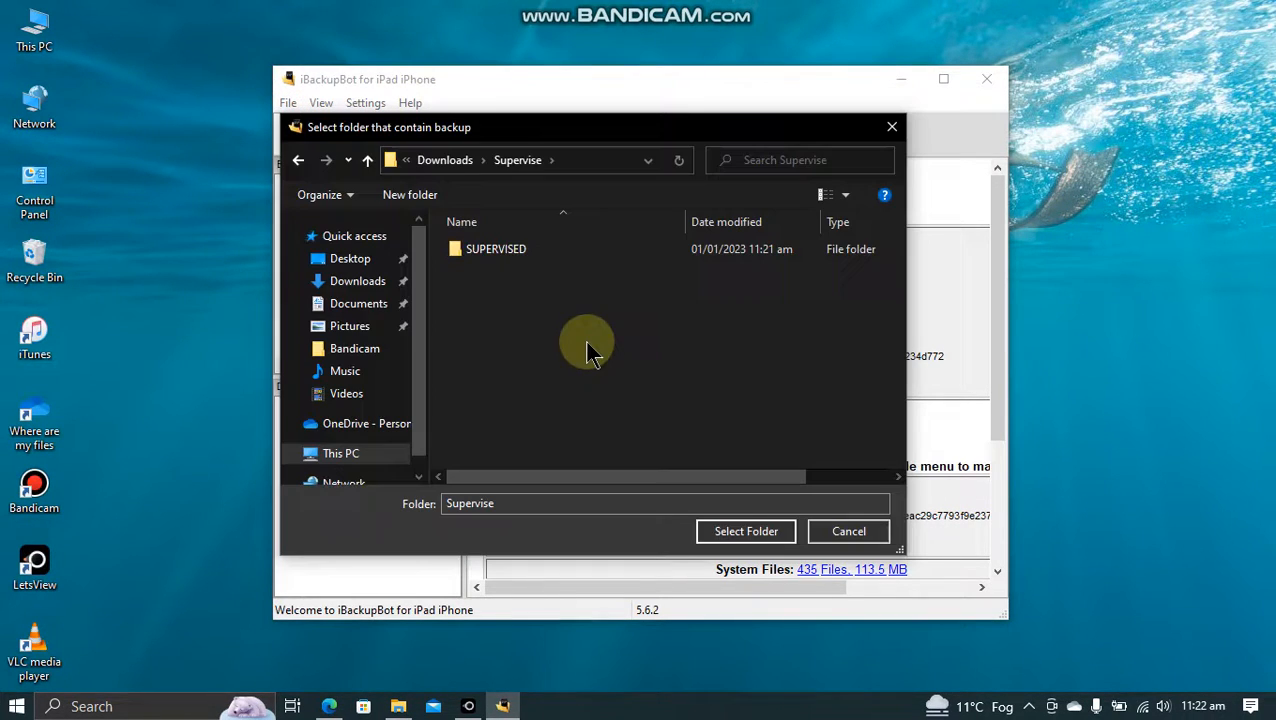
{"action": "left_click", "coordinate": [496, 248]}
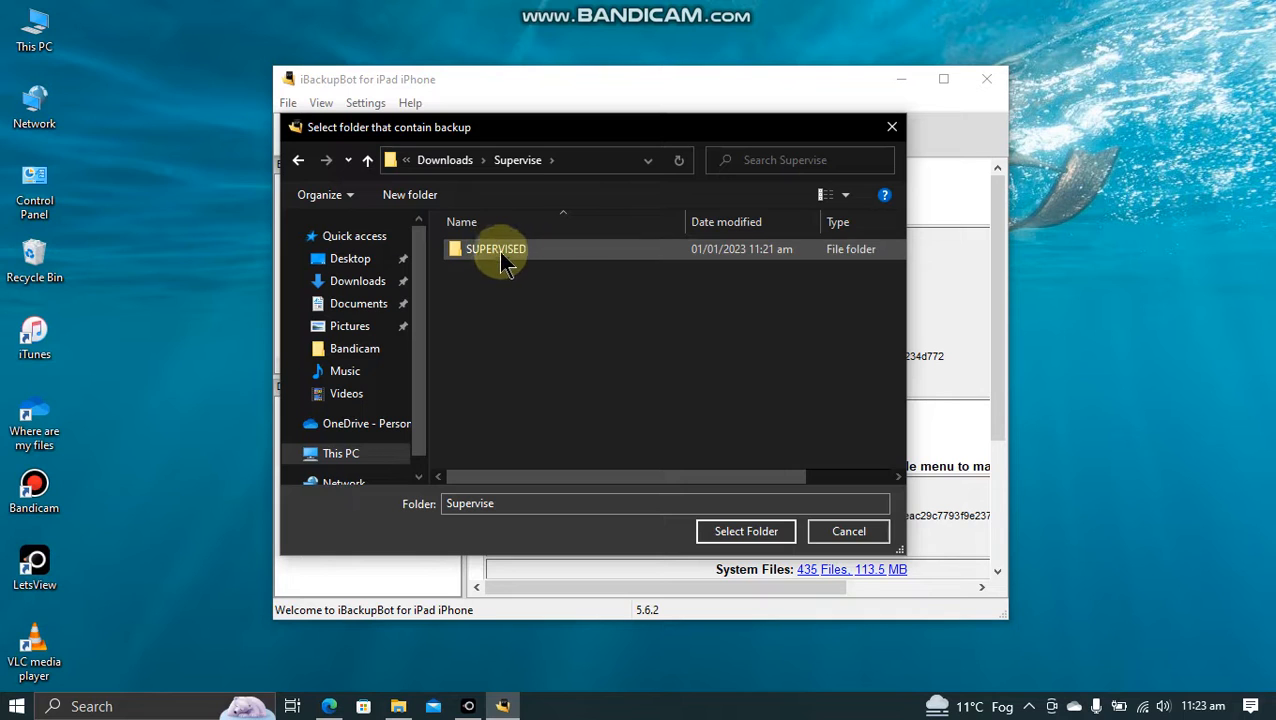
{"action": "double_click", "coordinate": [496, 248]}
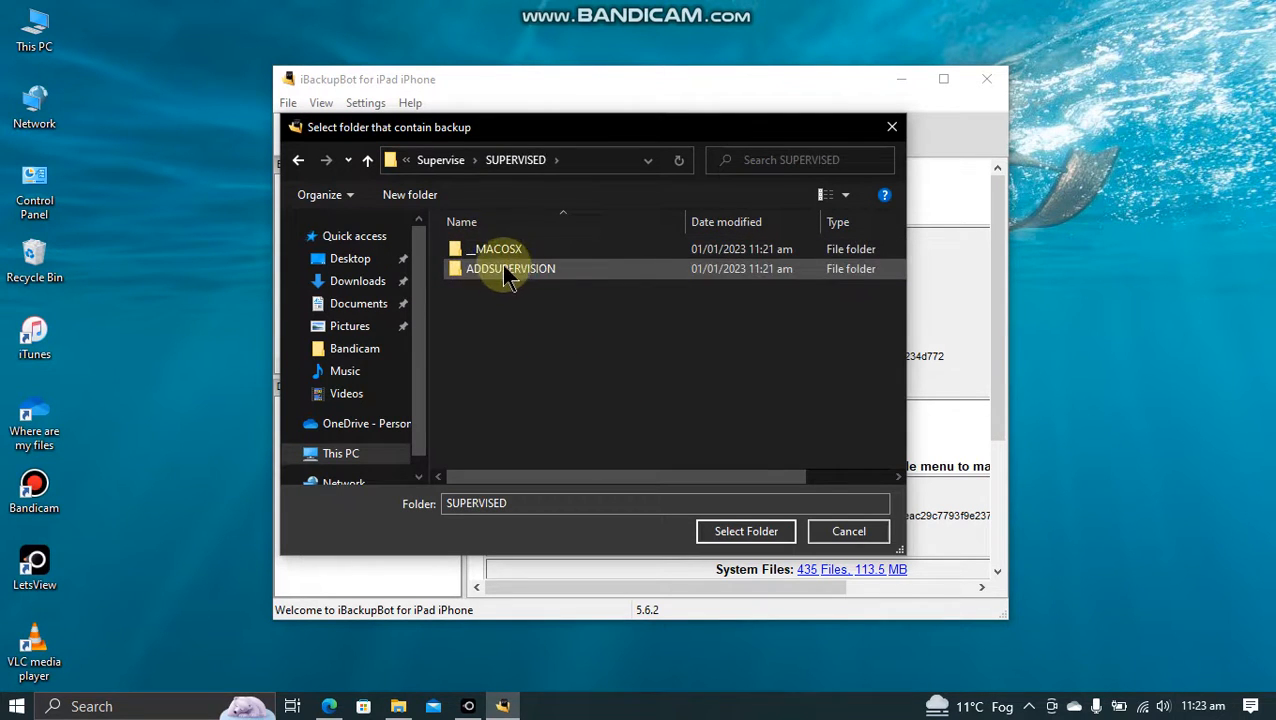
{"action": "double_click", "coordinate": [510, 268]}
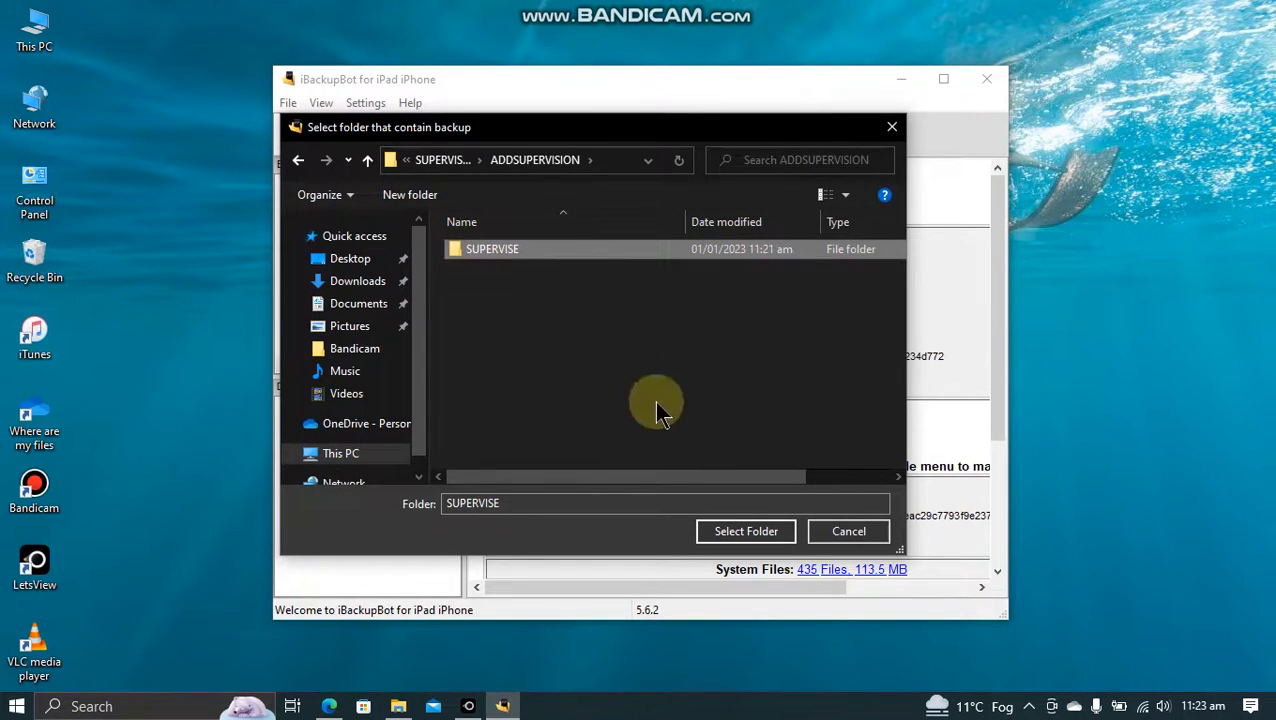
{"action": "left_click", "coordinate": [745, 531]}
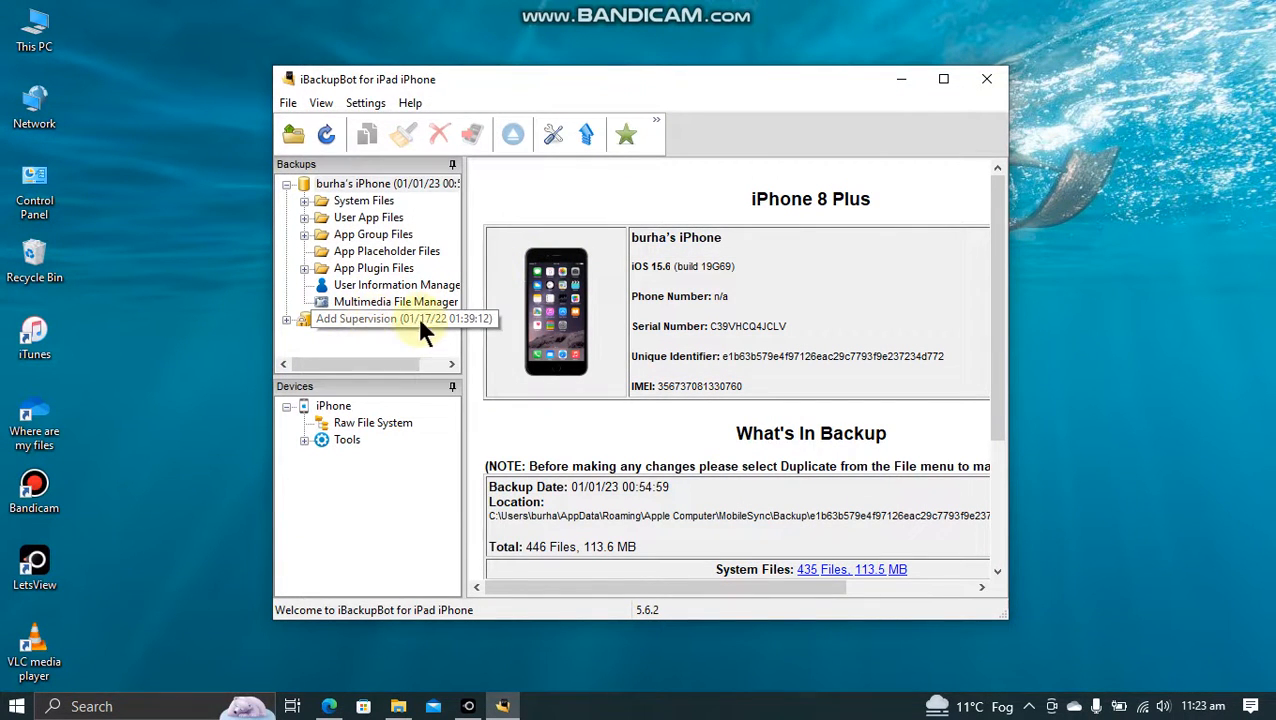
Filter Add Supervision system files by 'config' and choose Restore on ConfigurationProfiles
{"action": "left_click", "coordinate": [942, 79]}
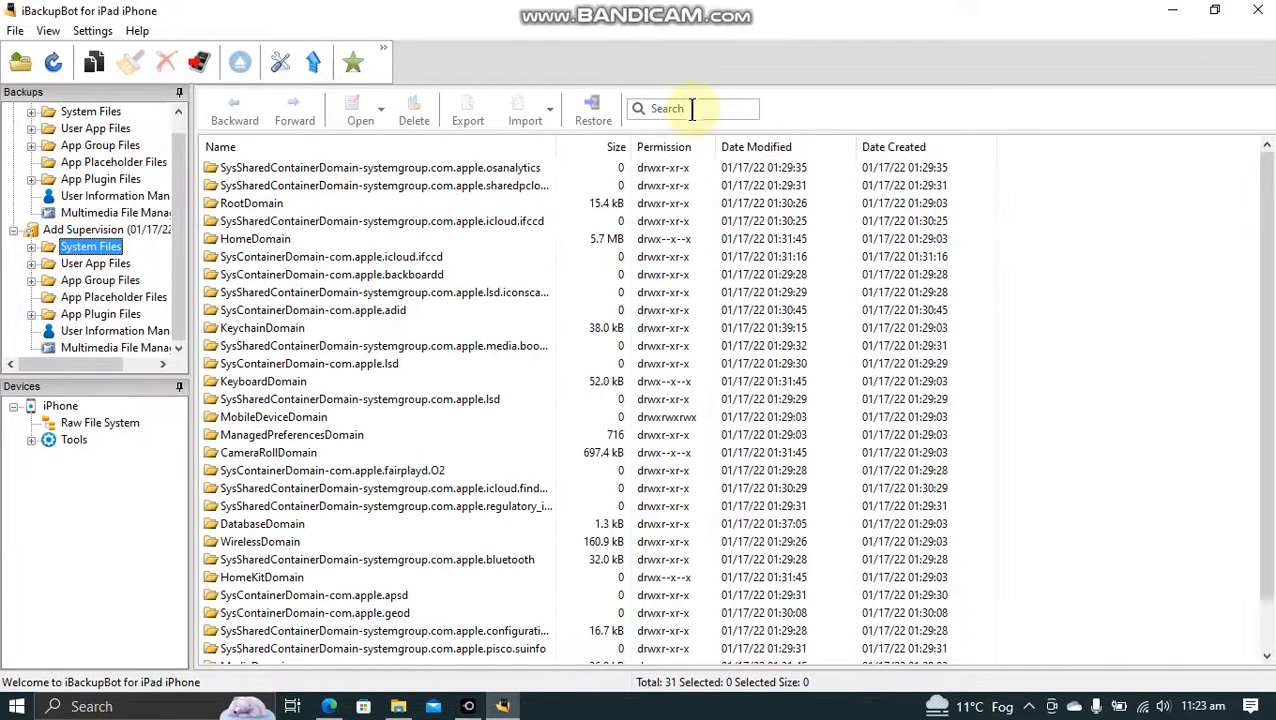
{"action": "type", "text": "config"}
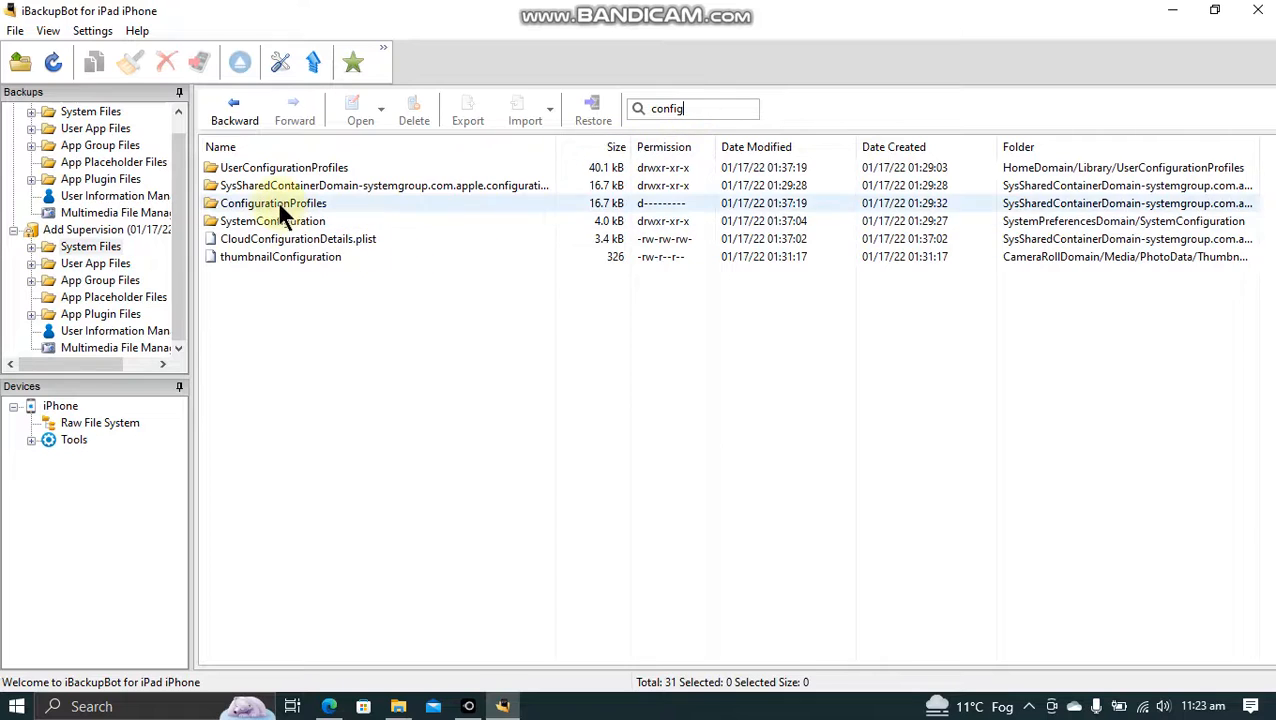
{"action": "left_click", "coordinate": [273, 203]}
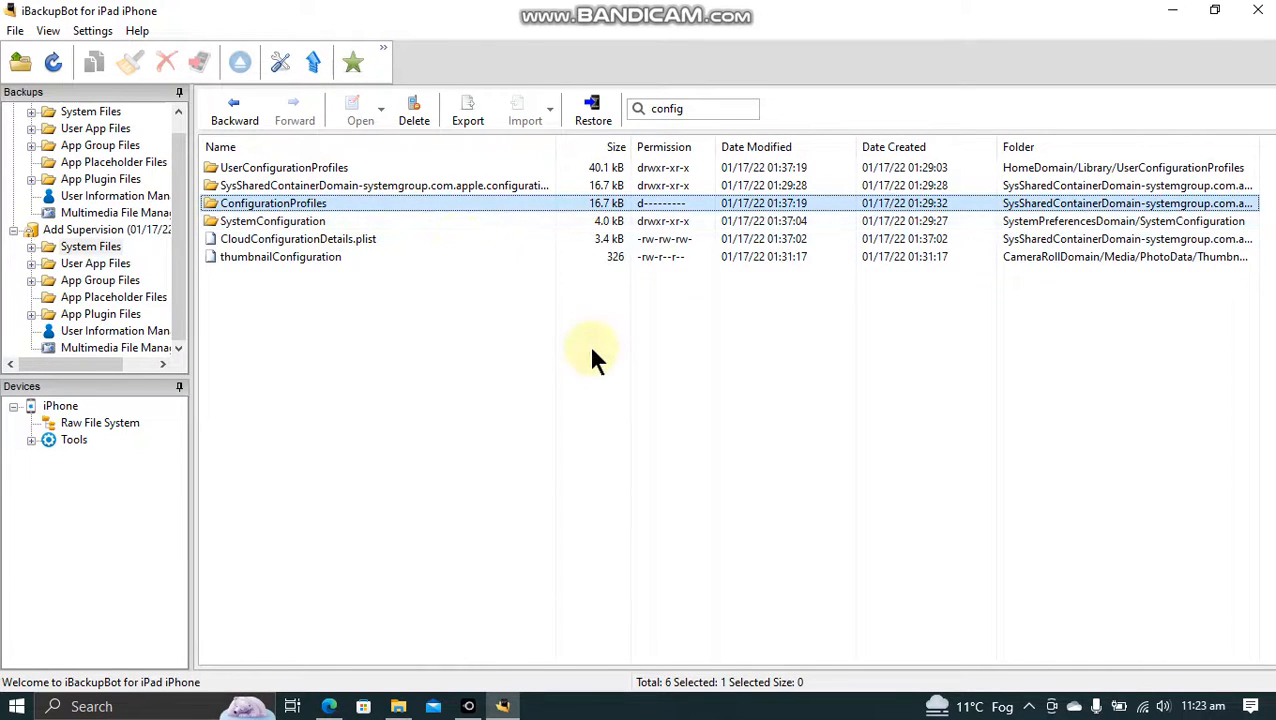
{"action": "left_click", "coordinate": [593, 107]}
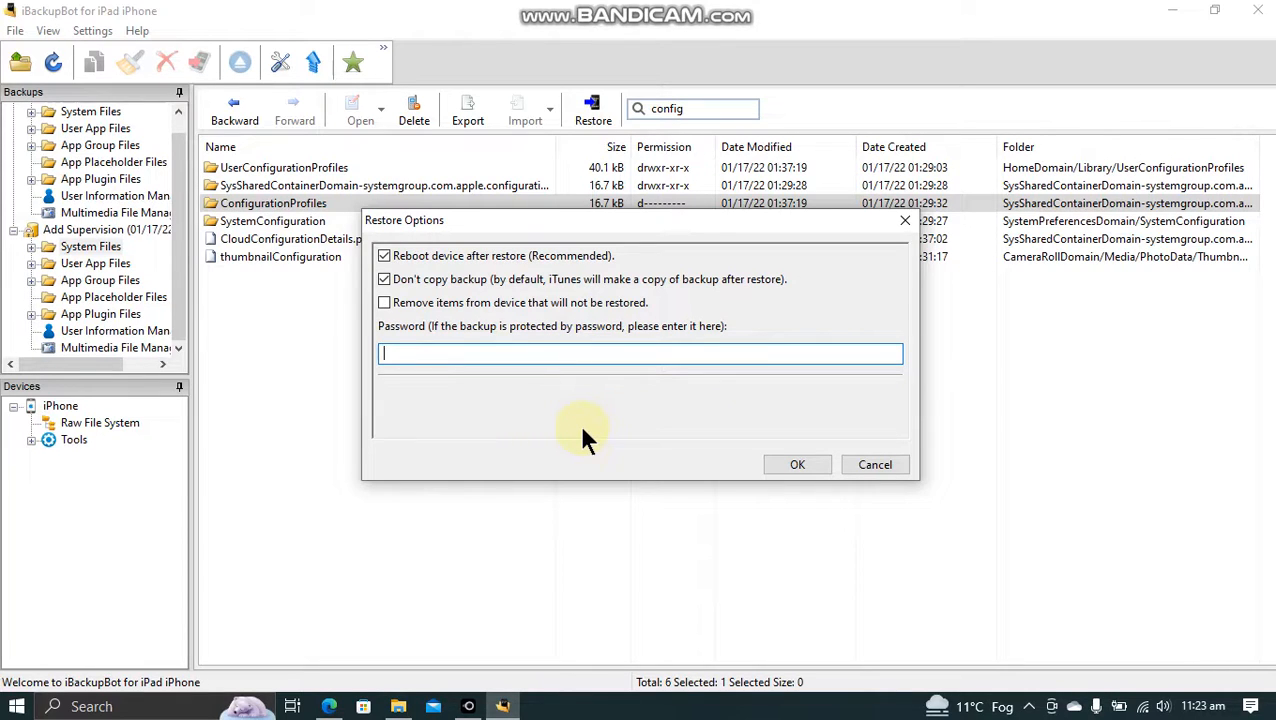
Enter the backup password and restore ConfigurationProfiles with reboot after restore enabled
{"action": "type", "text": "***"}
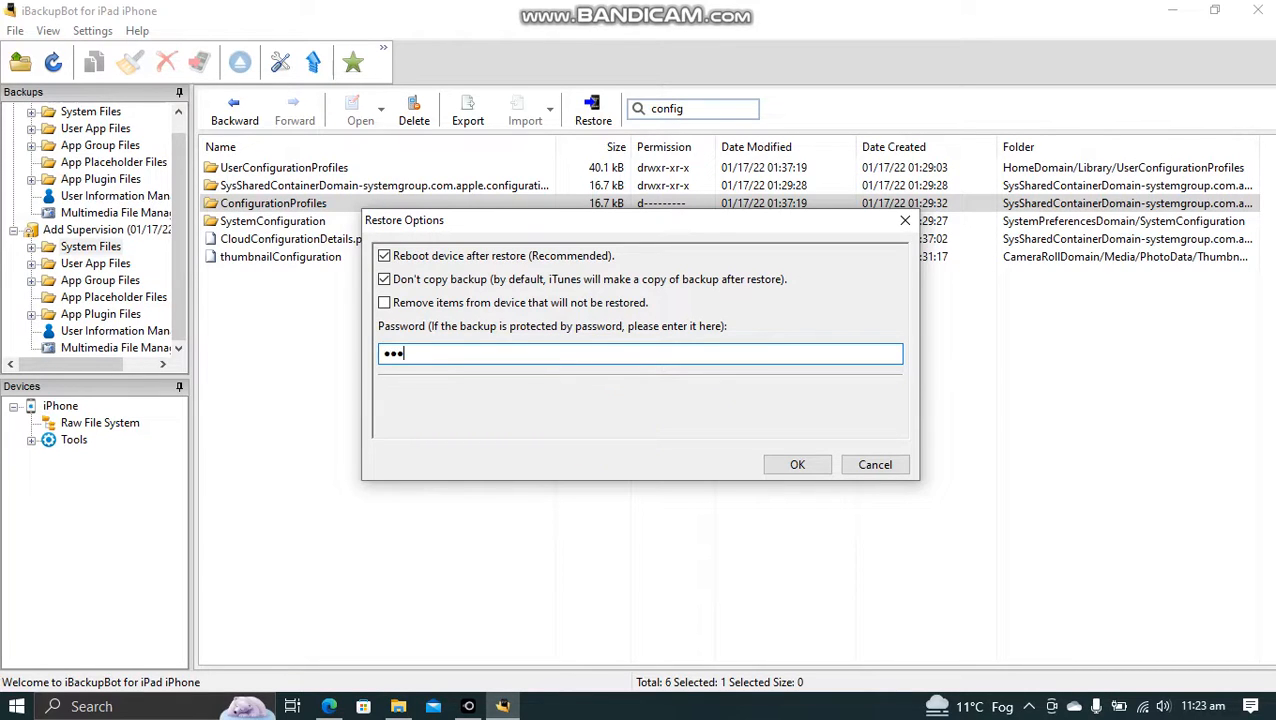
{"action": "type", "text": "•"}
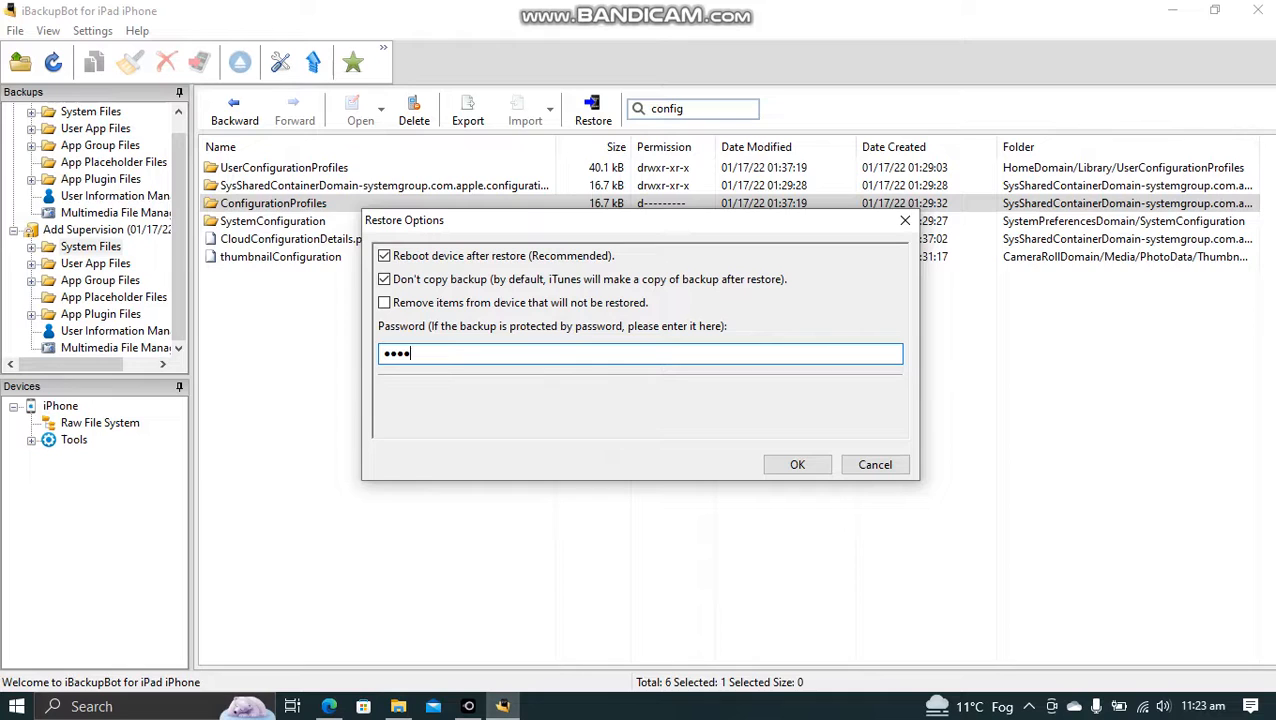
{"action": "left_click", "coordinate": [797, 464]}
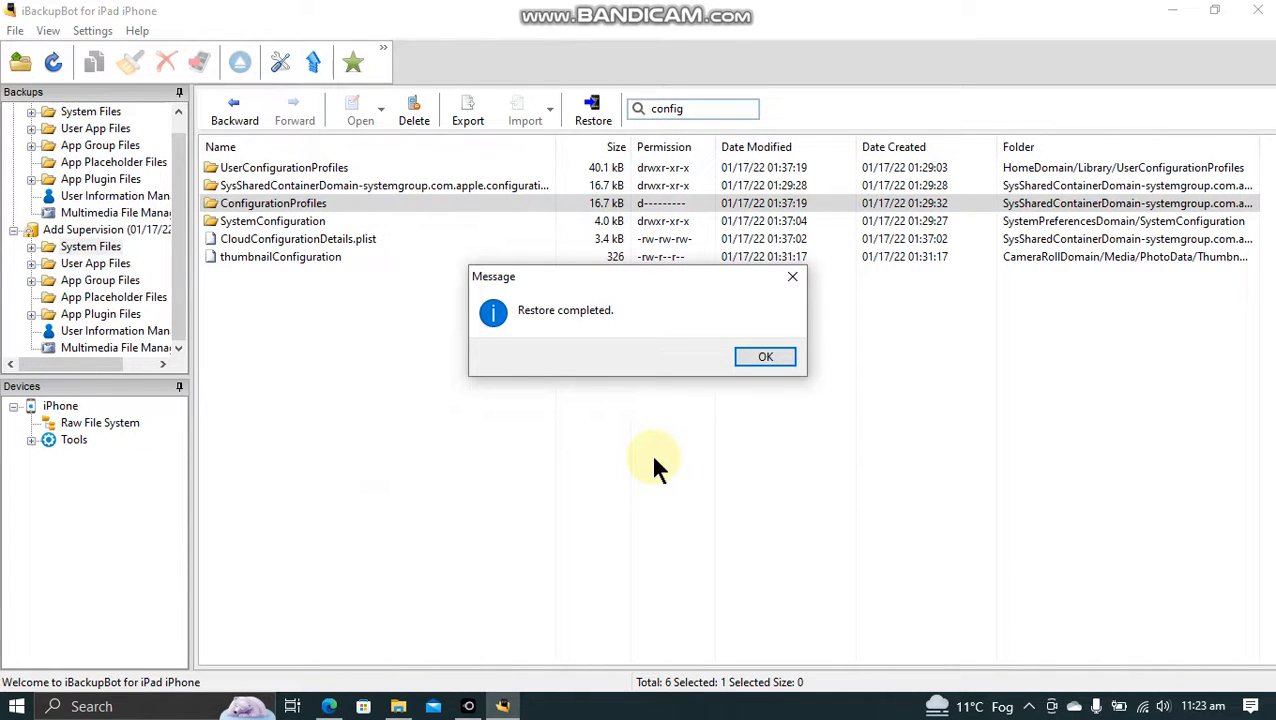
{"action": "left_click", "coordinate": [765, 357]}
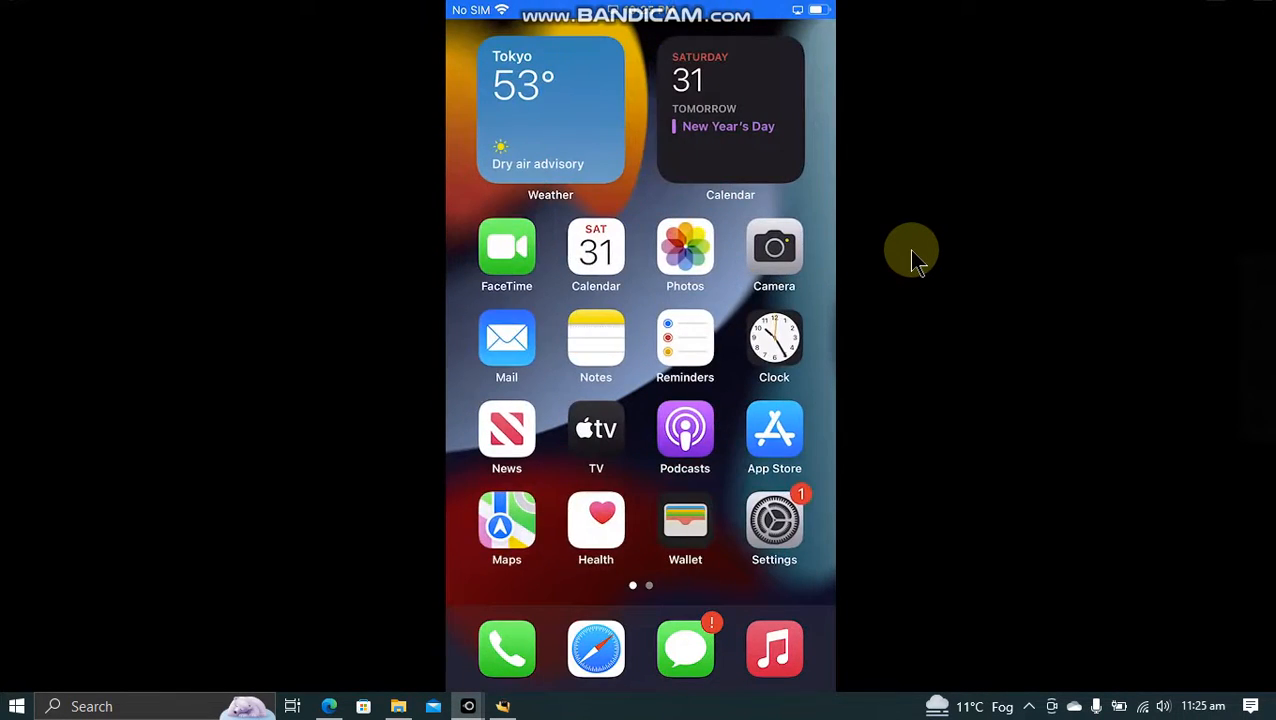
Check the supervision notice in Settings, then search Safari for 'delay' profiles
{"action": "left_click", "coordinate": [774, 520]}
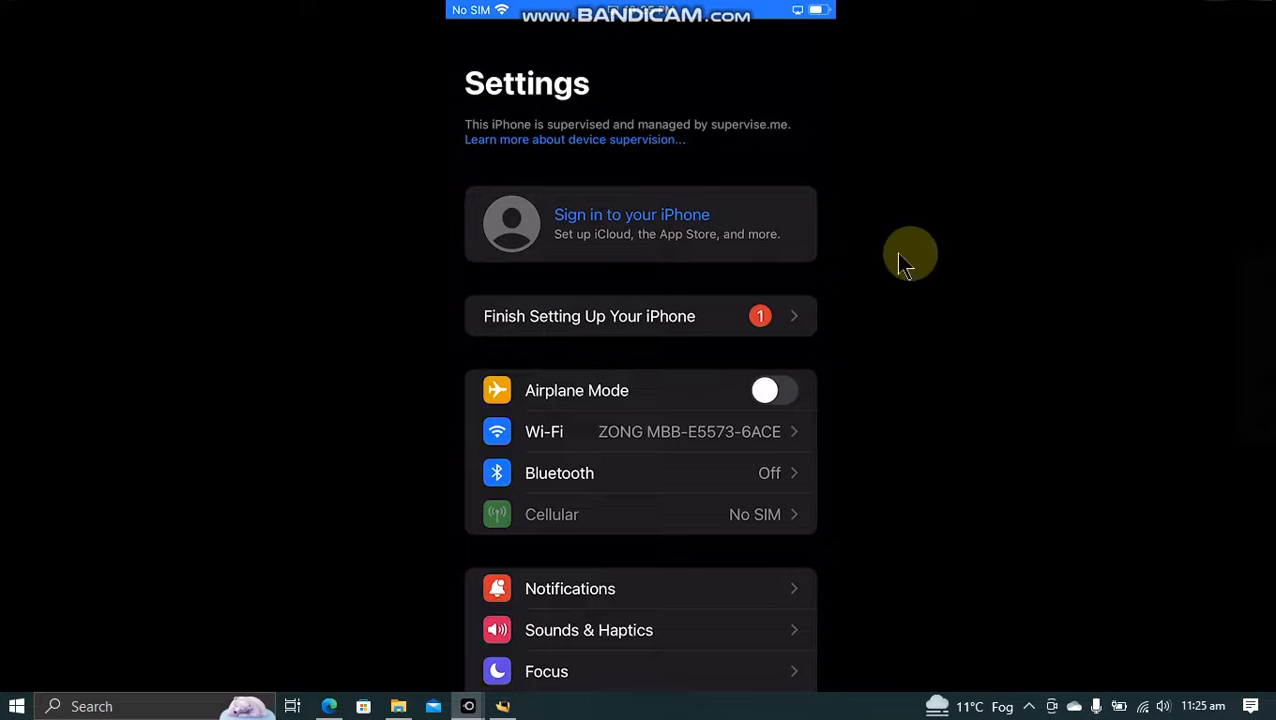
{"action": "mouse_move", "coordinate": [866, 194]}
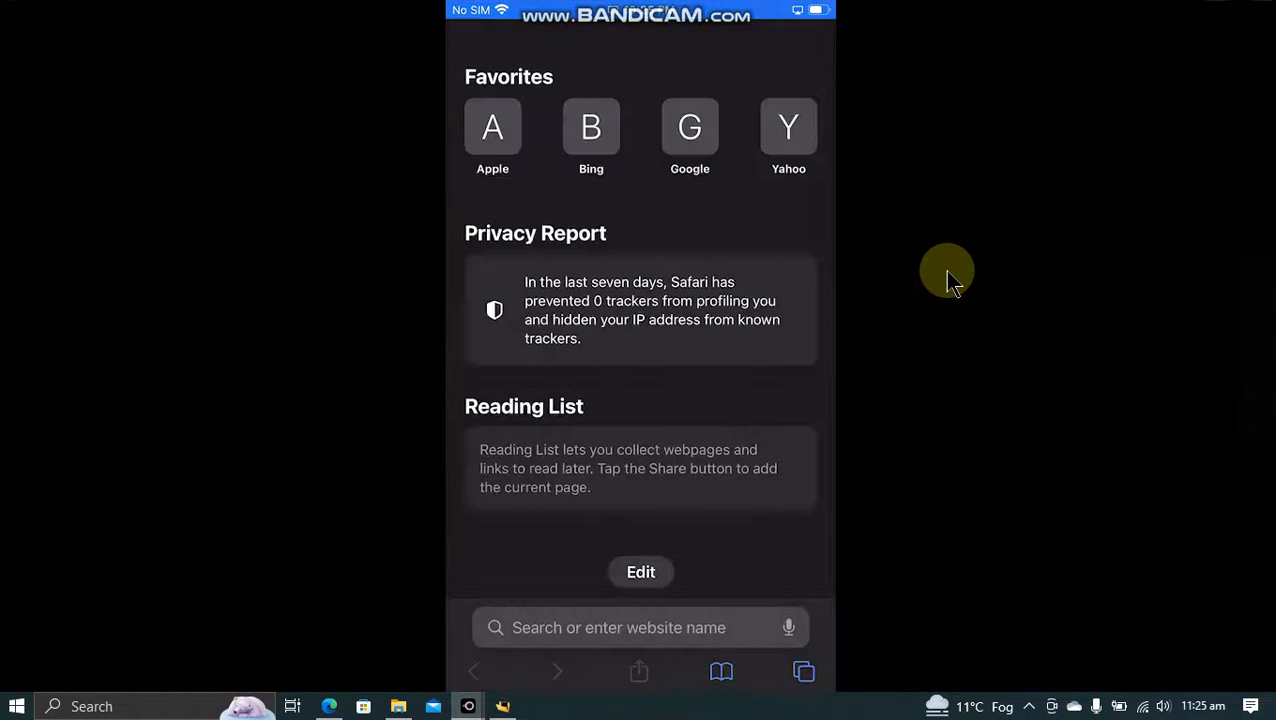
{"action": "left_click", "coordinate": [618, 627]}
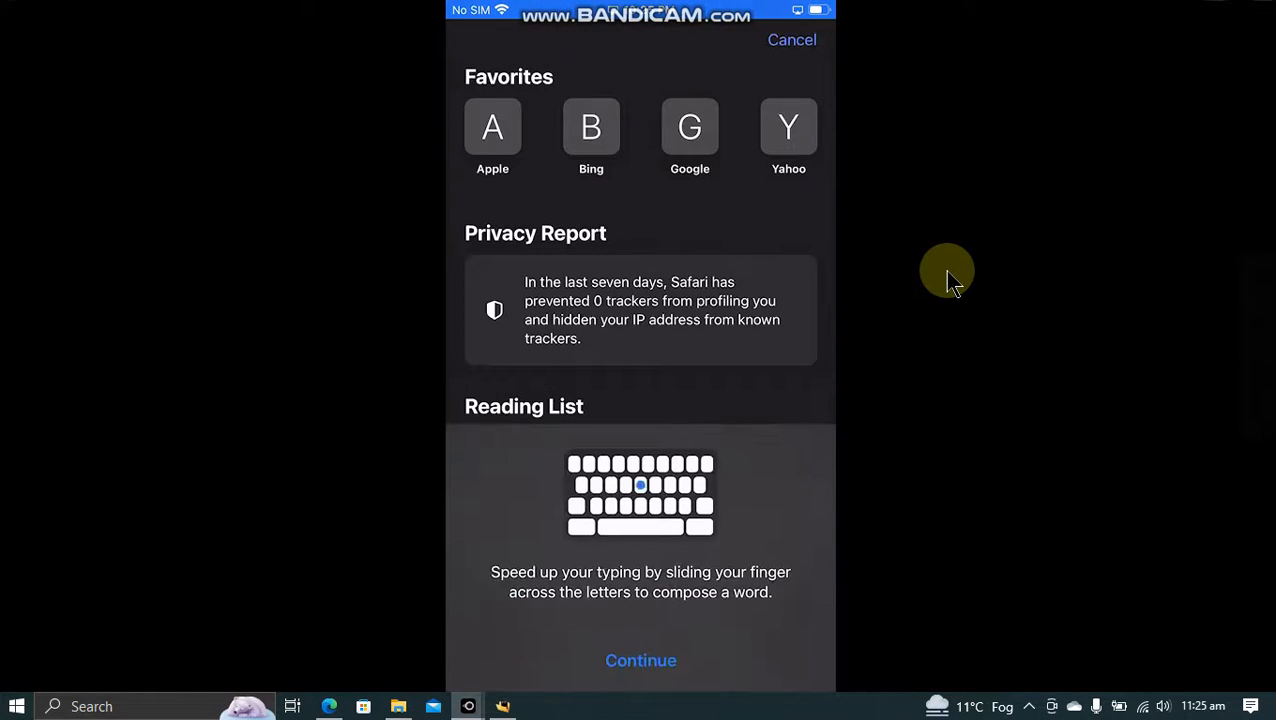
{"action": "type", "text": "delay"}
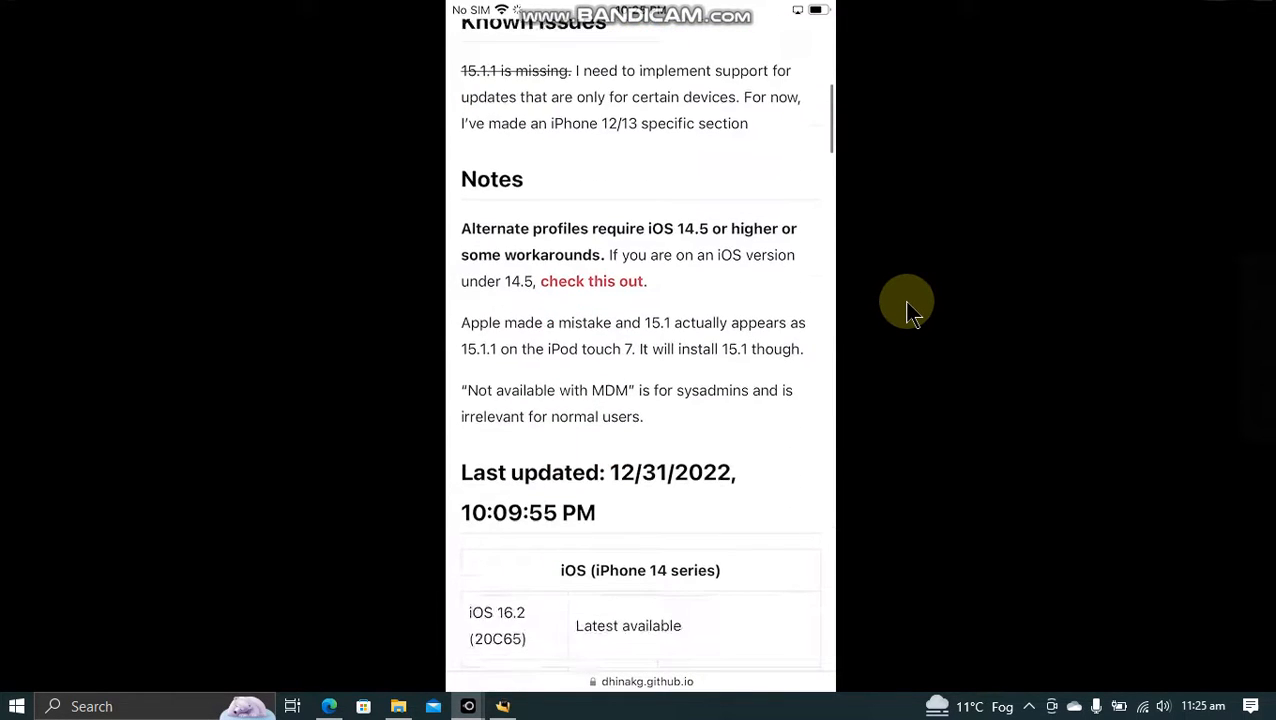
Scroll to the non-legacy devices table and download the iOS 16.1.2 (20B110) profile
{"action": "scroll", "scroll_direction": "down", "scroll_amount": 3}
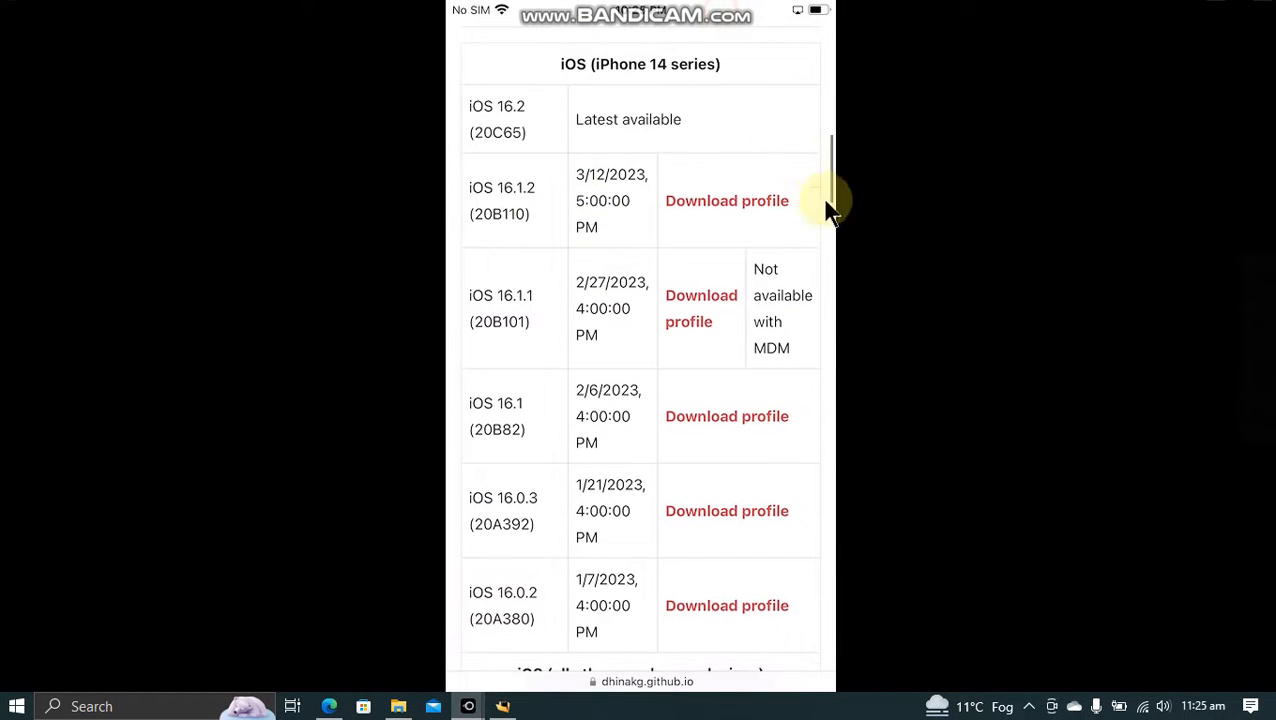
{"action": "scroll", "scroll_direction": "down", "scroll_amount": 3}
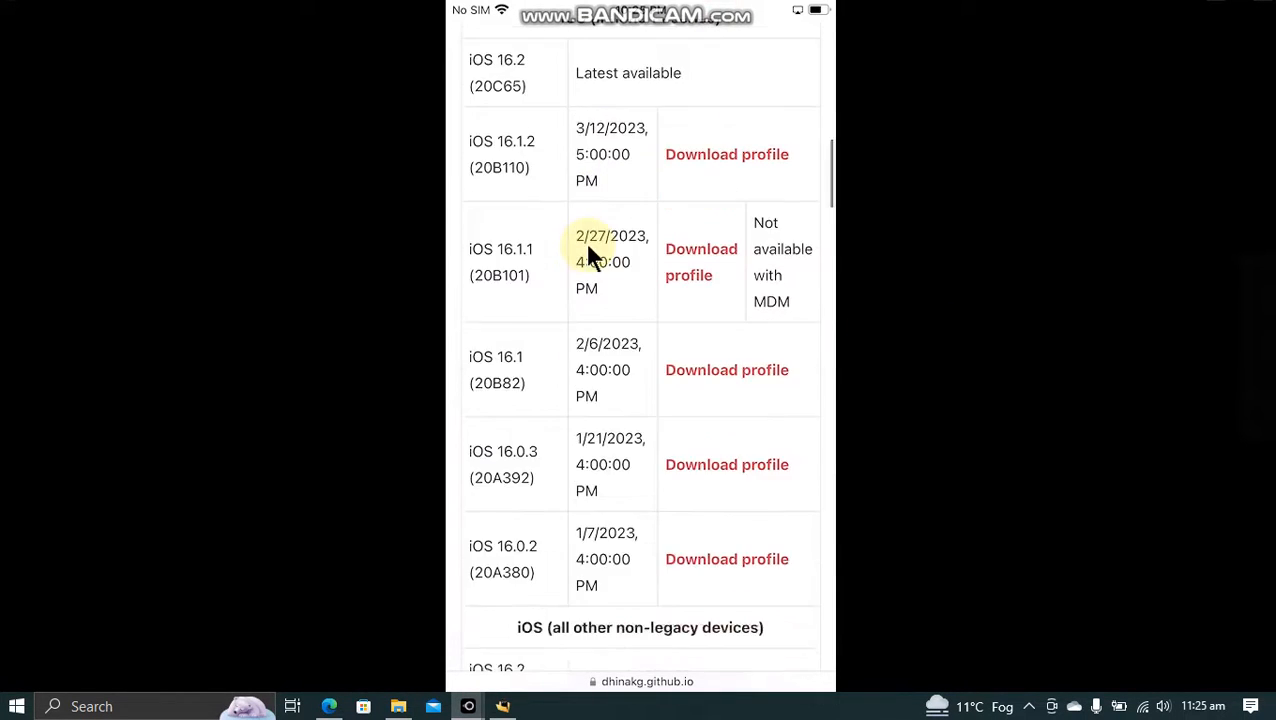
{"action": "scroll", "scroll_direction": "down", "scroll_amount": 3}
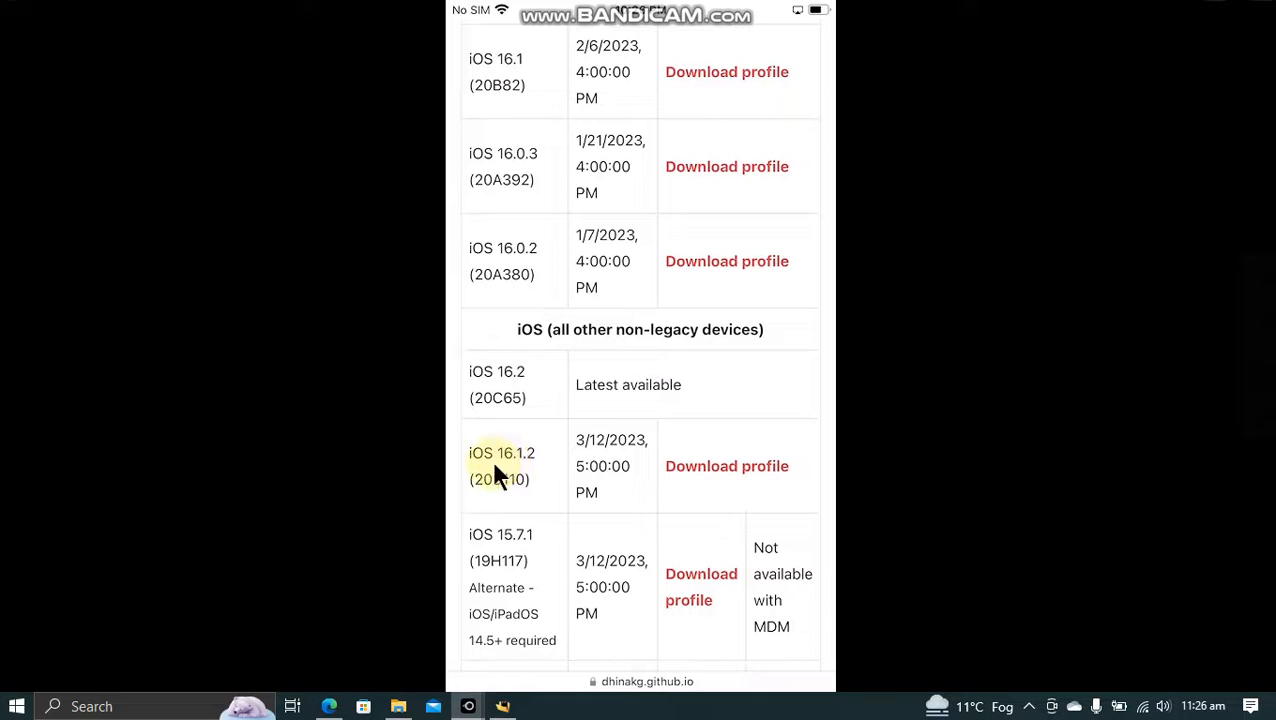
{"action": "mouse_move", "coordinate": [720, 466]}
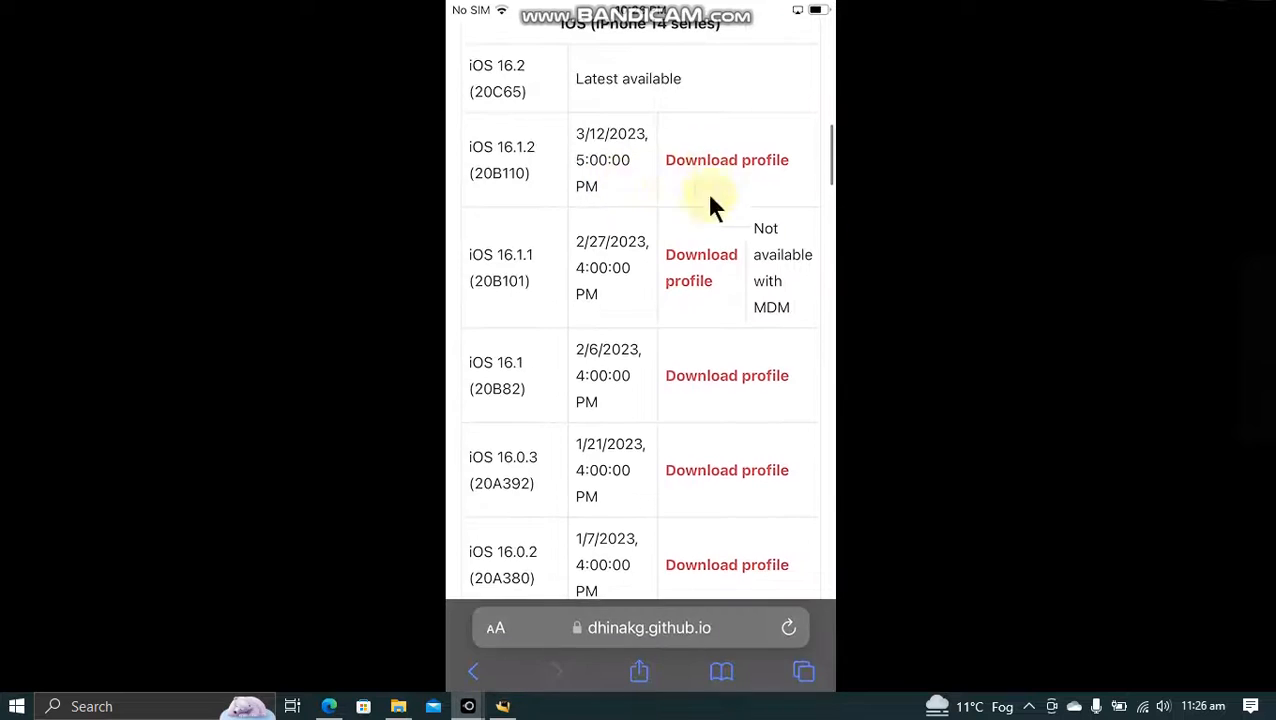
{"action": "scroll", "scroll_direction": "down", "scroll_amount": 3}
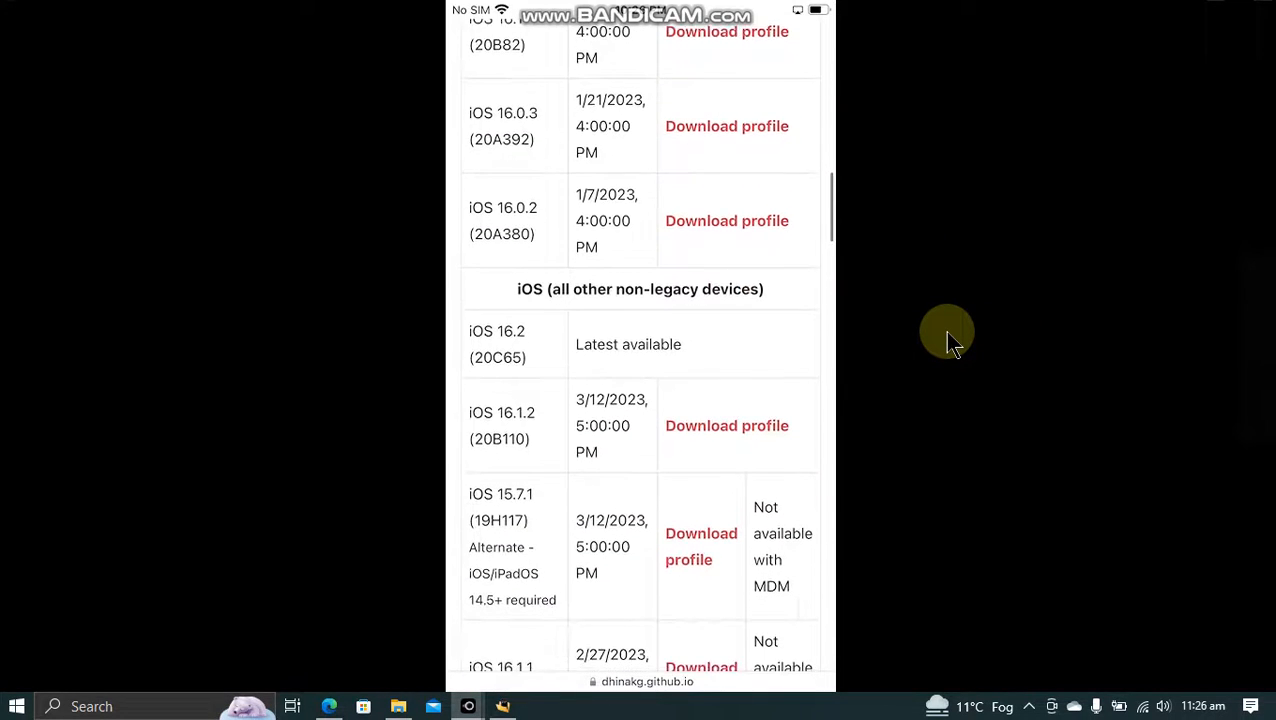
{"action": "scroll", "scroll_direction": "down", "scroll_amount": 3}
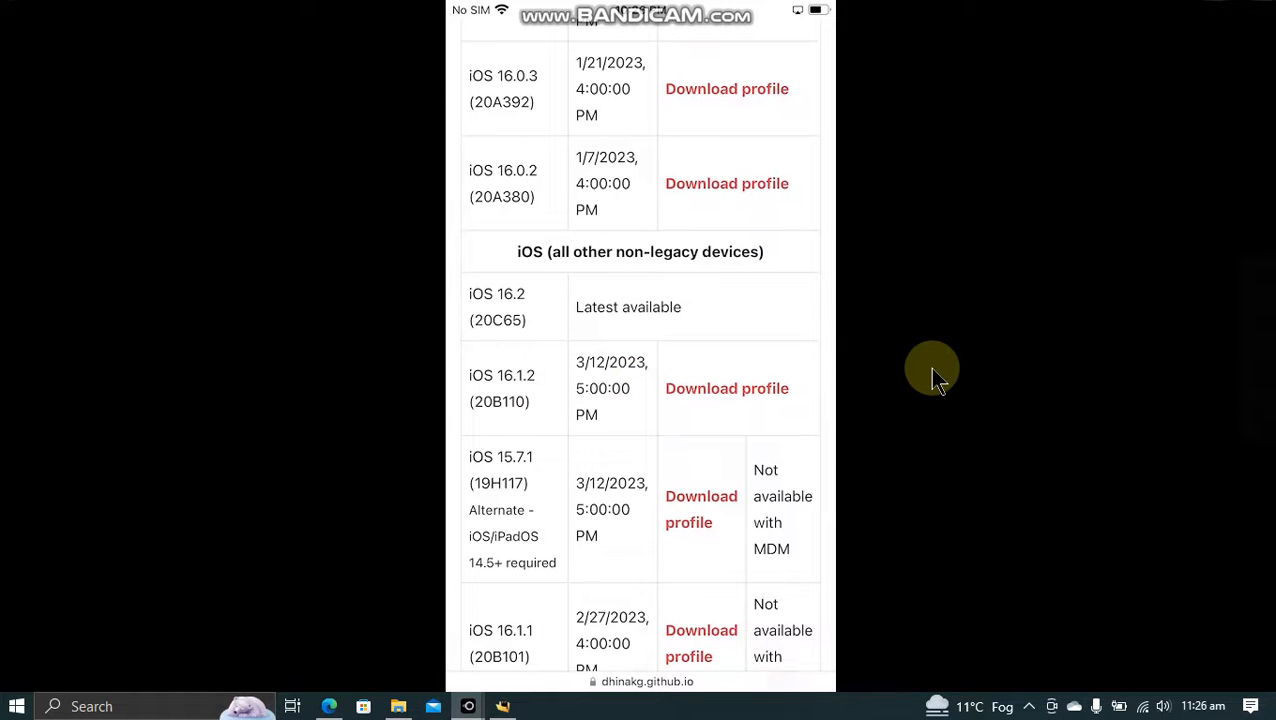
{"action": "left_click", "coordinate": [727, 388]}
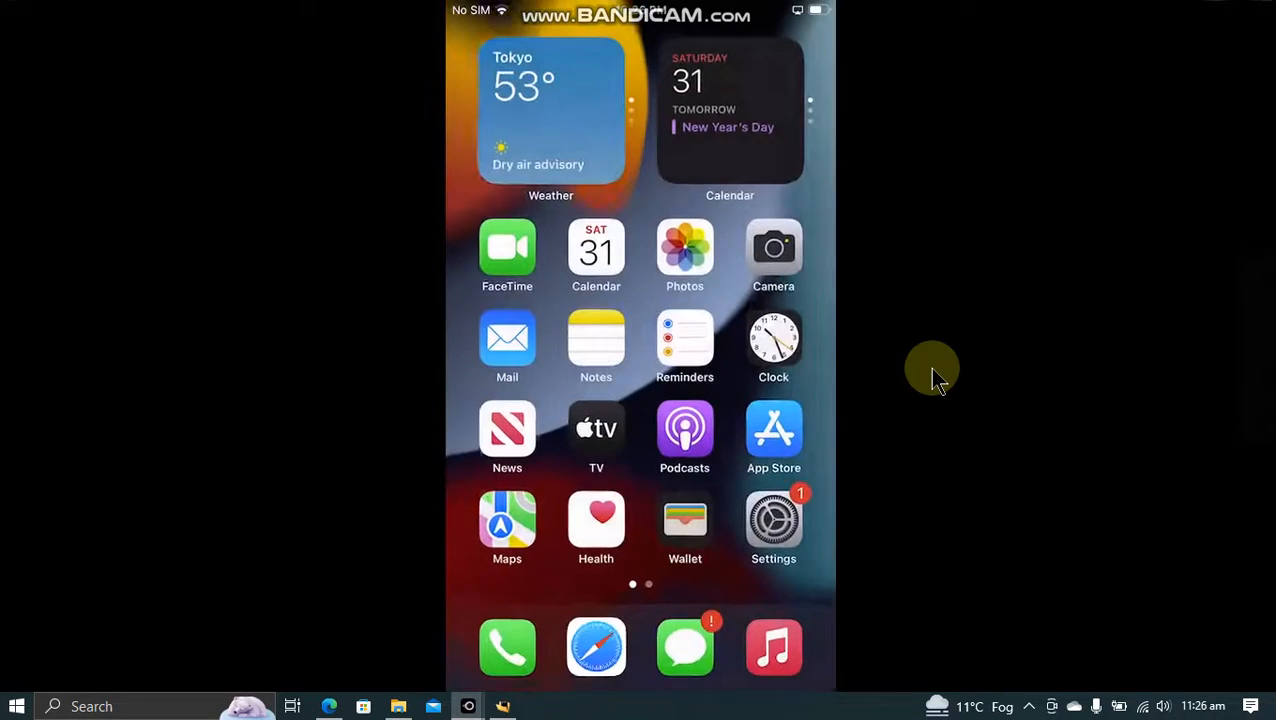
Install the unsigned 'OTA Delay - 32 Days' profile, then return to the main Settings list
{"action": "left_click", "coordinate": [773, 518]}
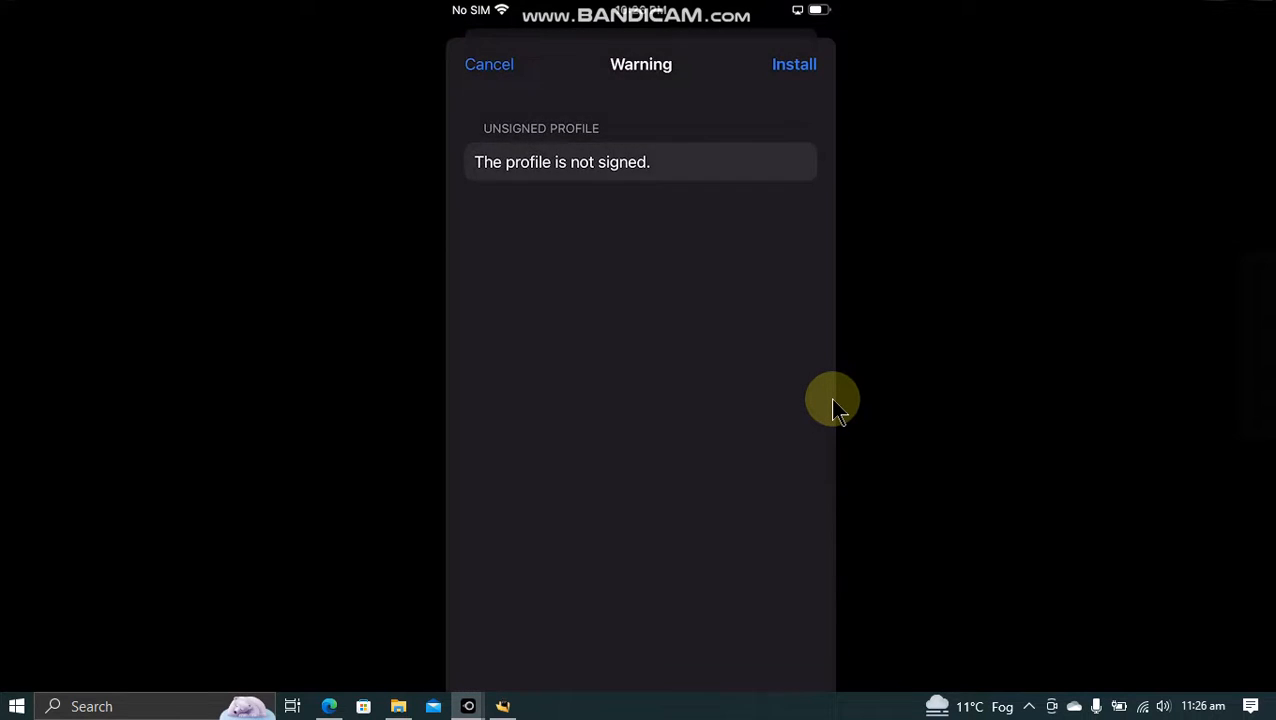
{"action": "left_click", "coordinate": [794, 64]}
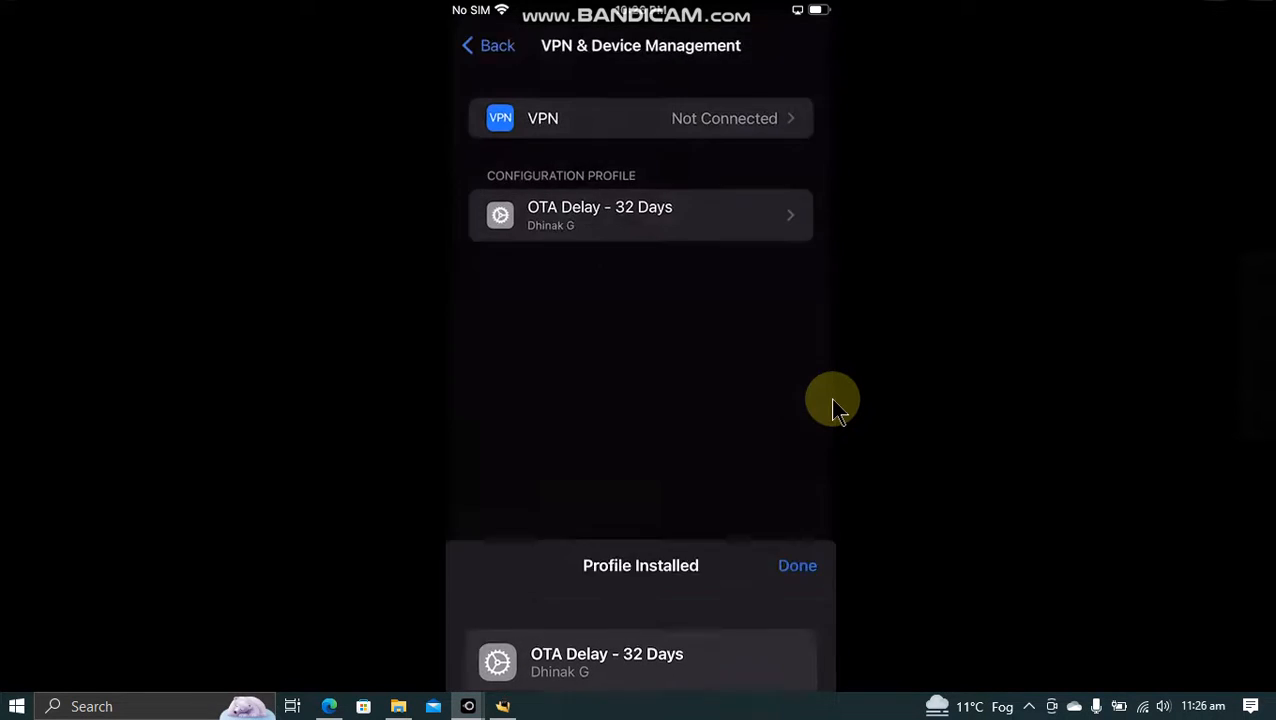
{"action": "left_click", "coordinate": [797, 565]}
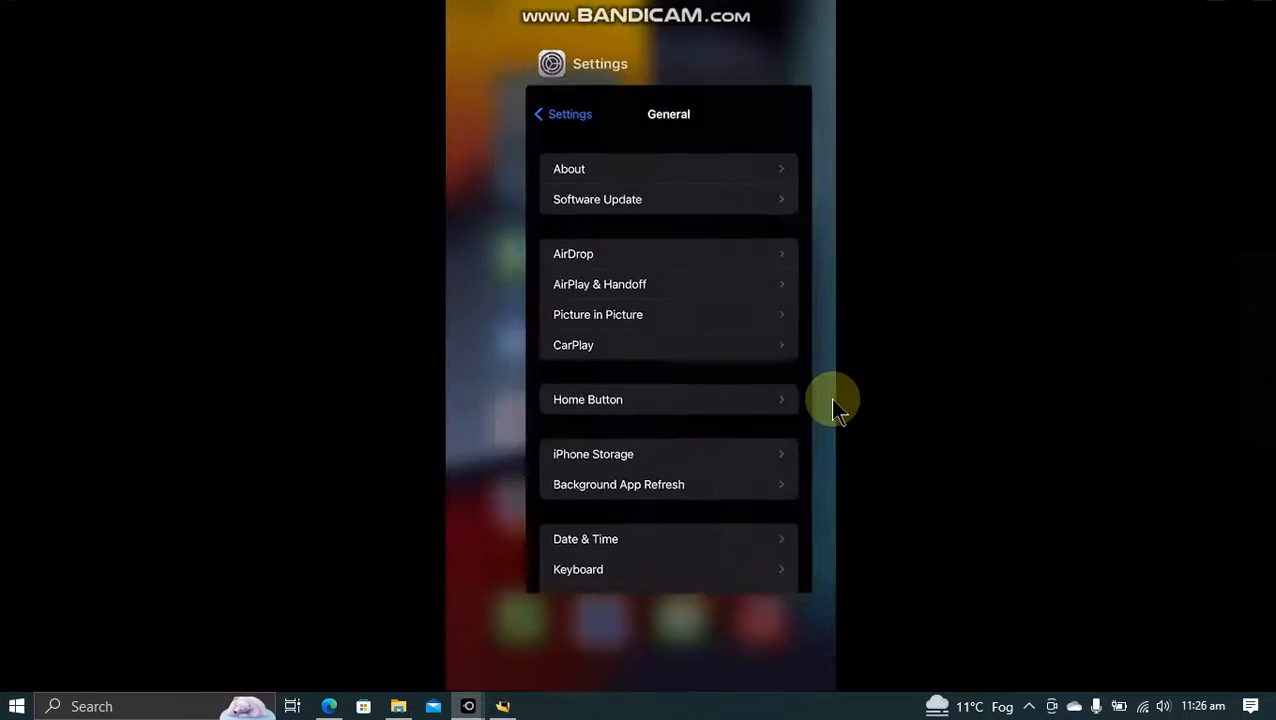
{"action": "left_click", "coordinate": [562, 114]}
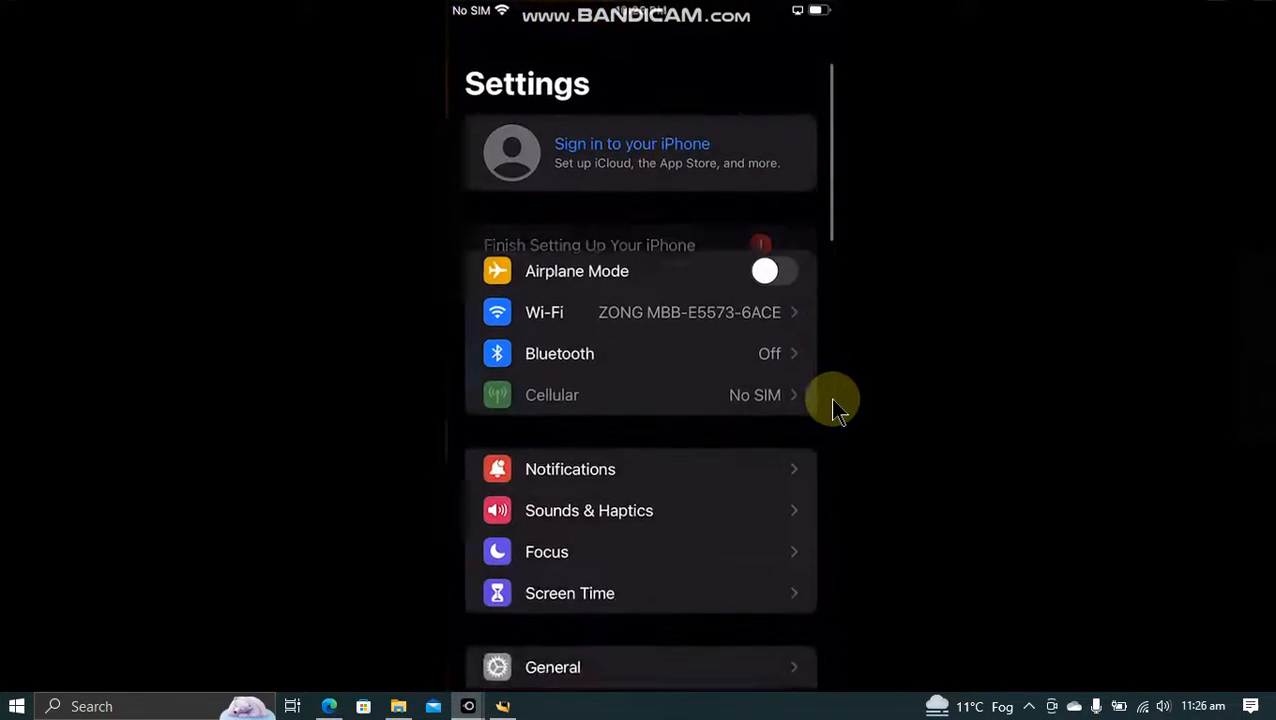
Check General > Software Update to confirm iOS 16.1.2 is offered, then return to Settings
{"action": "left_click", "coordinate": [552, 667]}
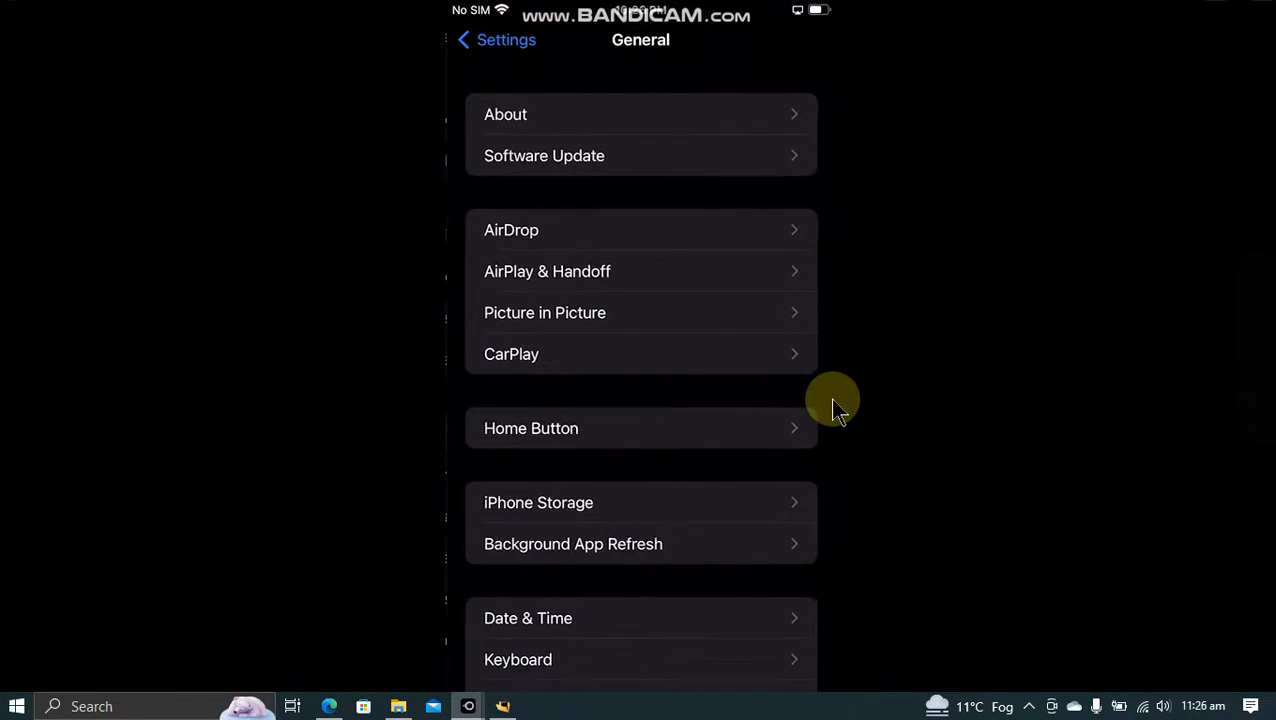
{"action": "left_click", "coordinate": [544, 155]}
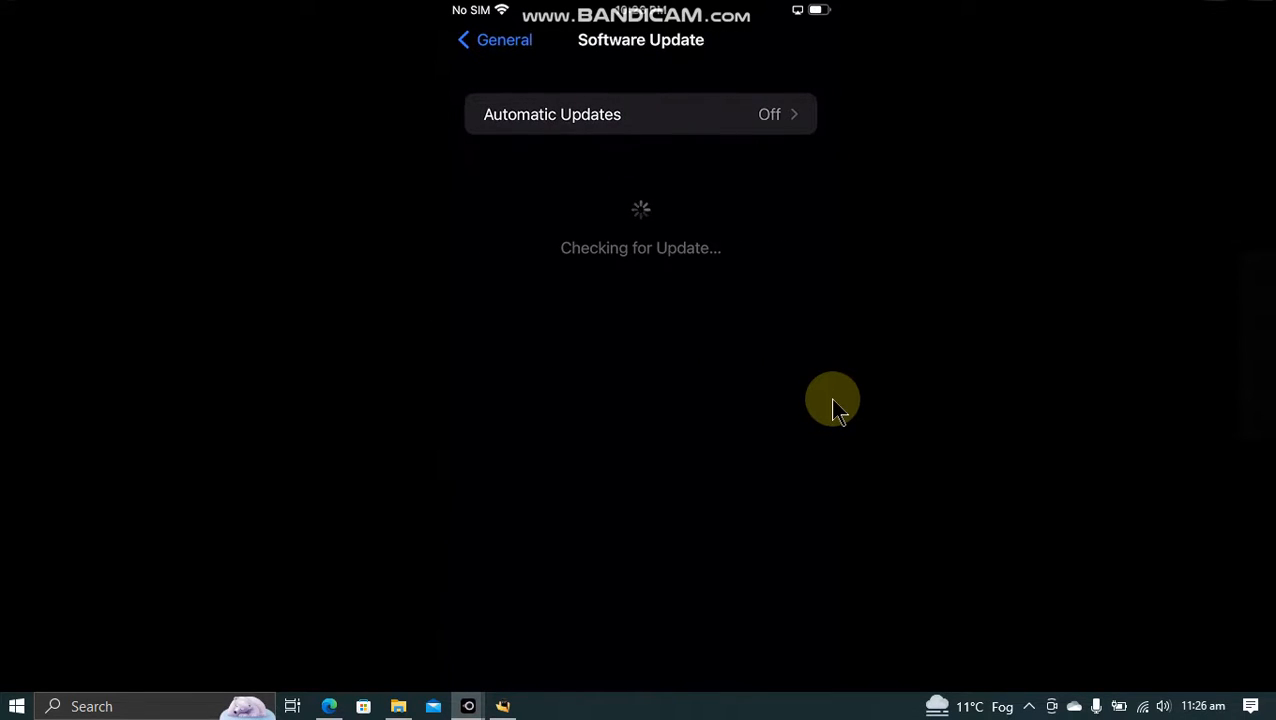
{"action": "mouse_move", "coordinate": [988, 349]}
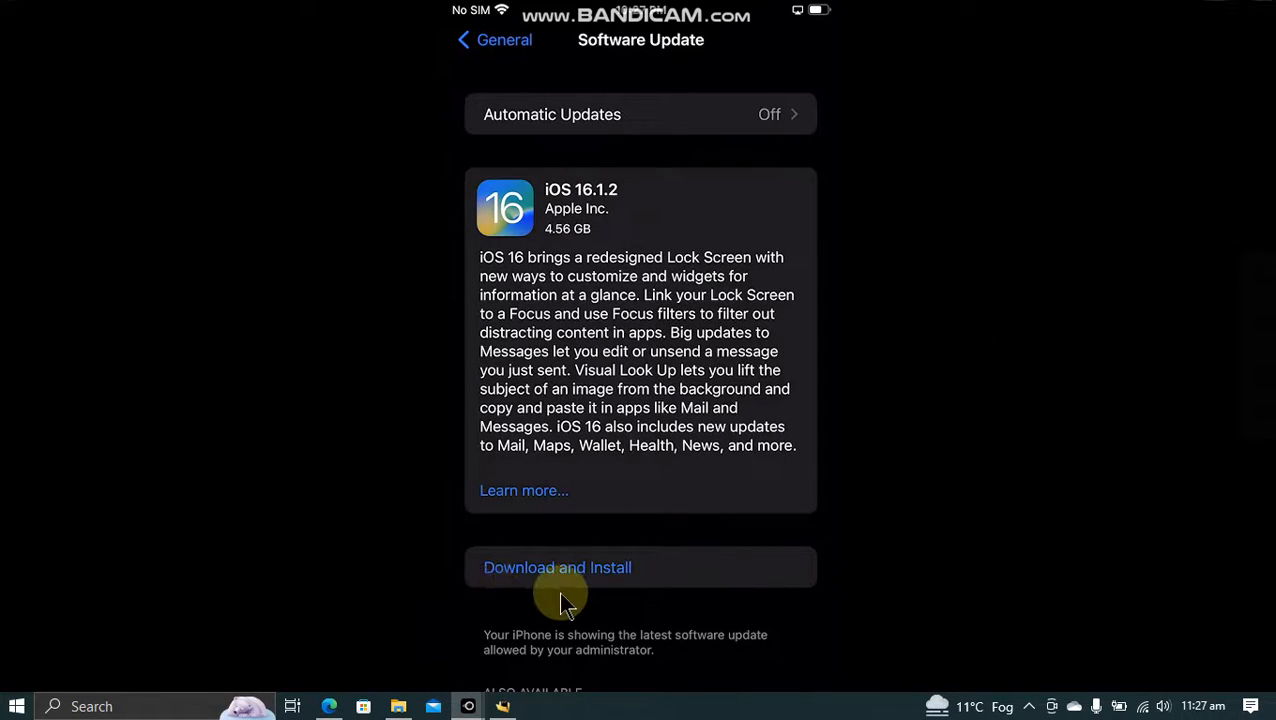
{"action": "mouse_move", "coordinate": [888, 447]}
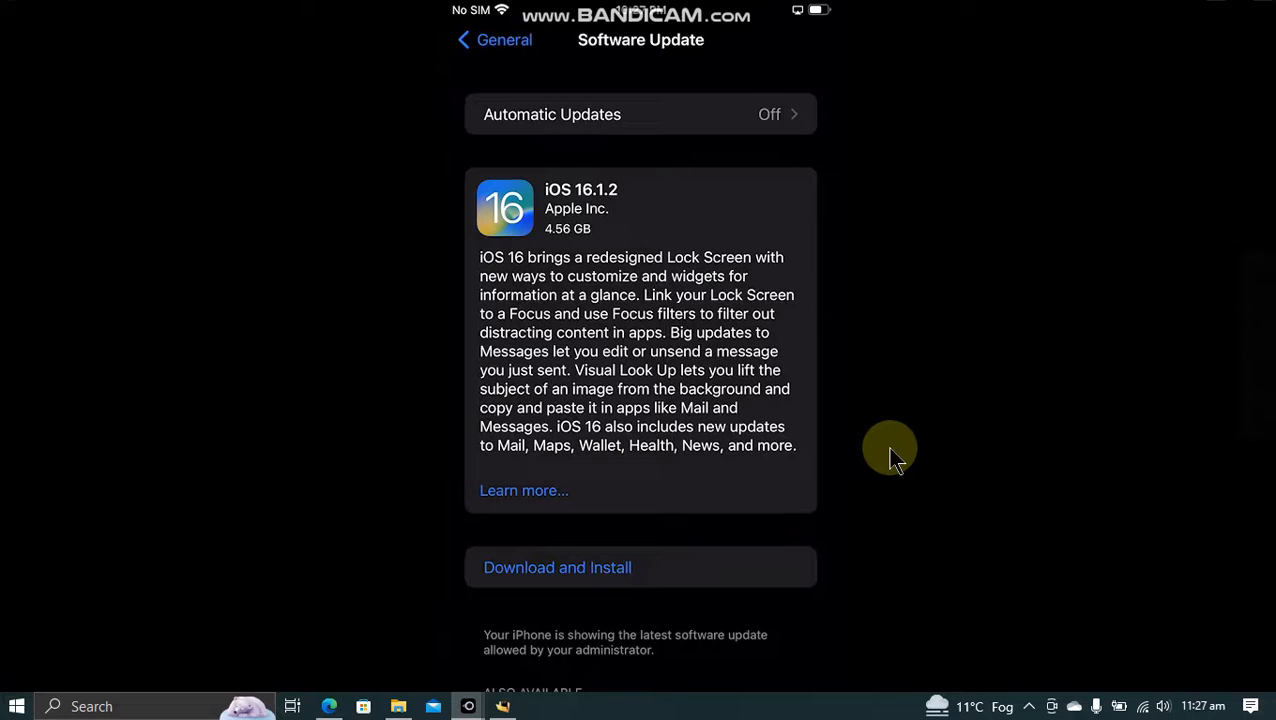
{"action": "mouse_move", "coordinate": [600, 213]}
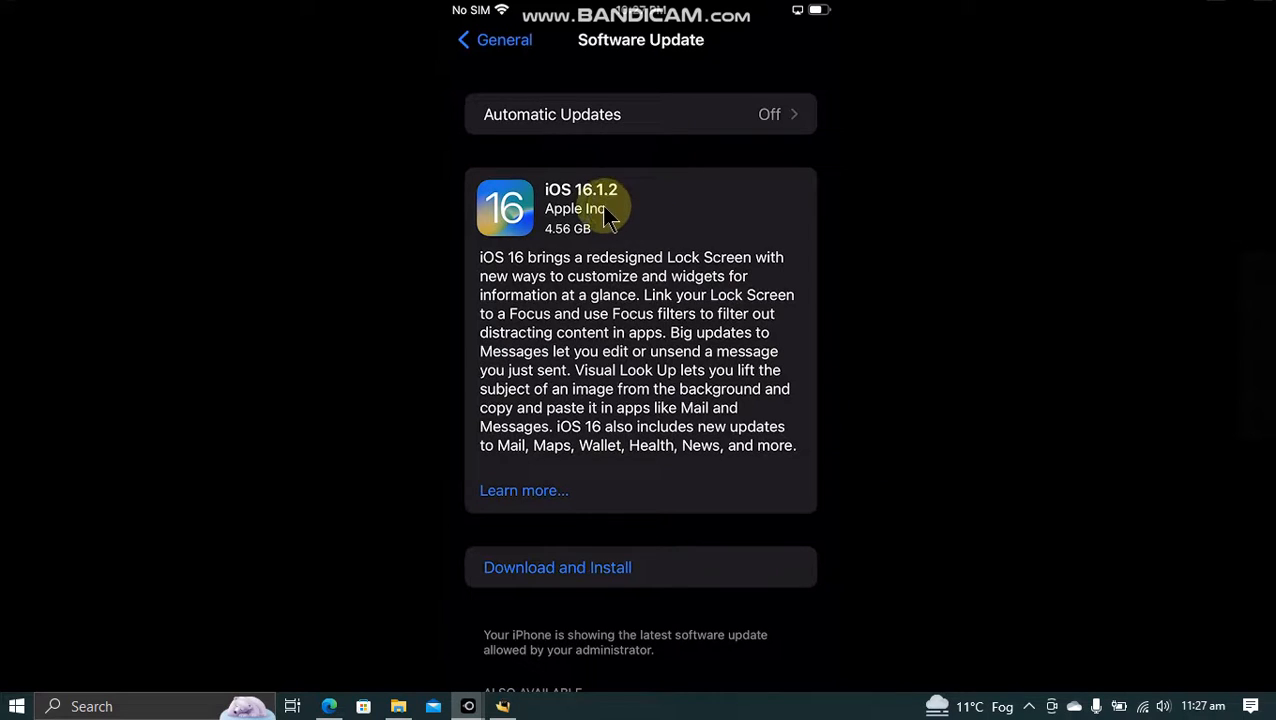
{"action": "mouse_move", "coordinate": [890, 257]}
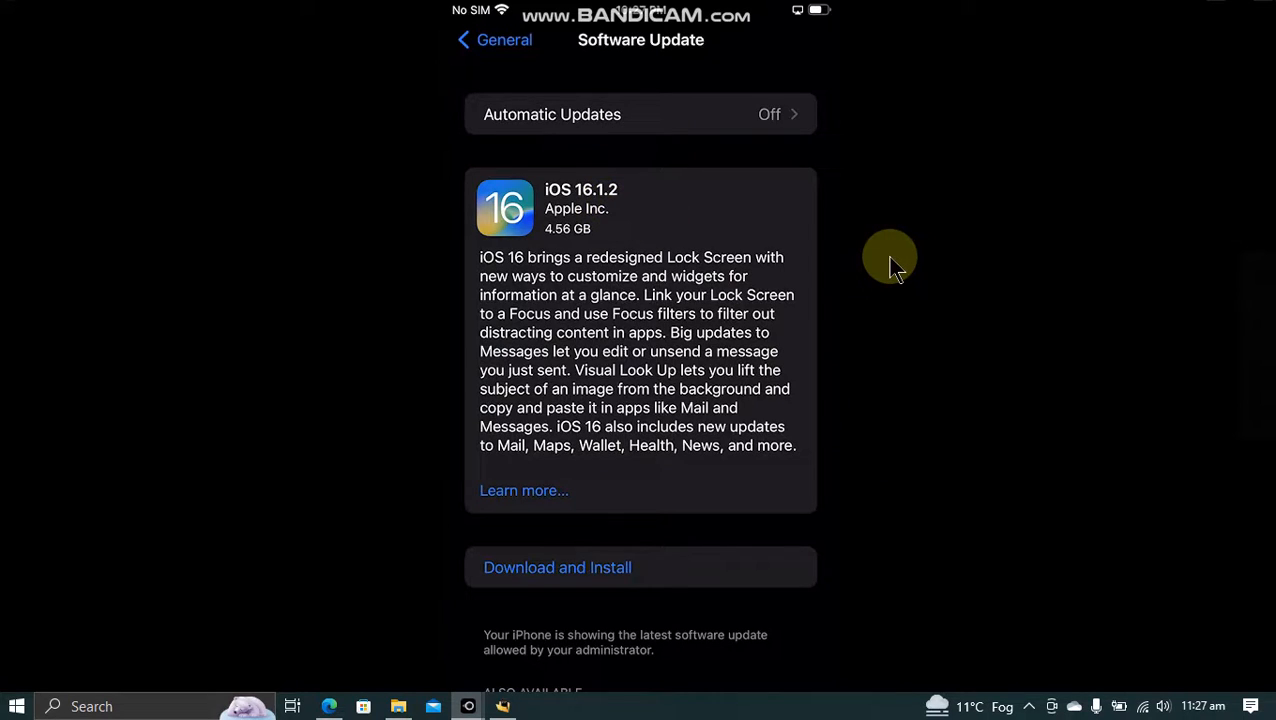
{"action": "left_click", "coordinate": [492, 39]}
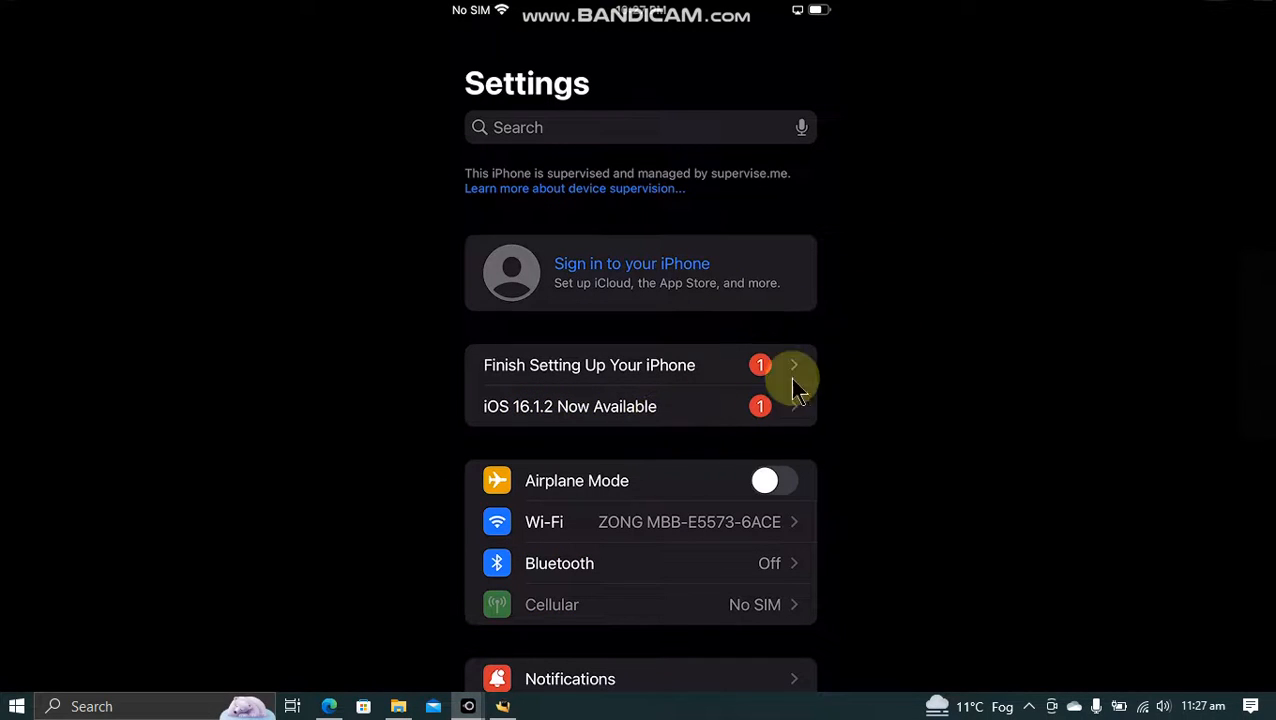
{"action": "mouse_move", "coordinate": [871, 330]}
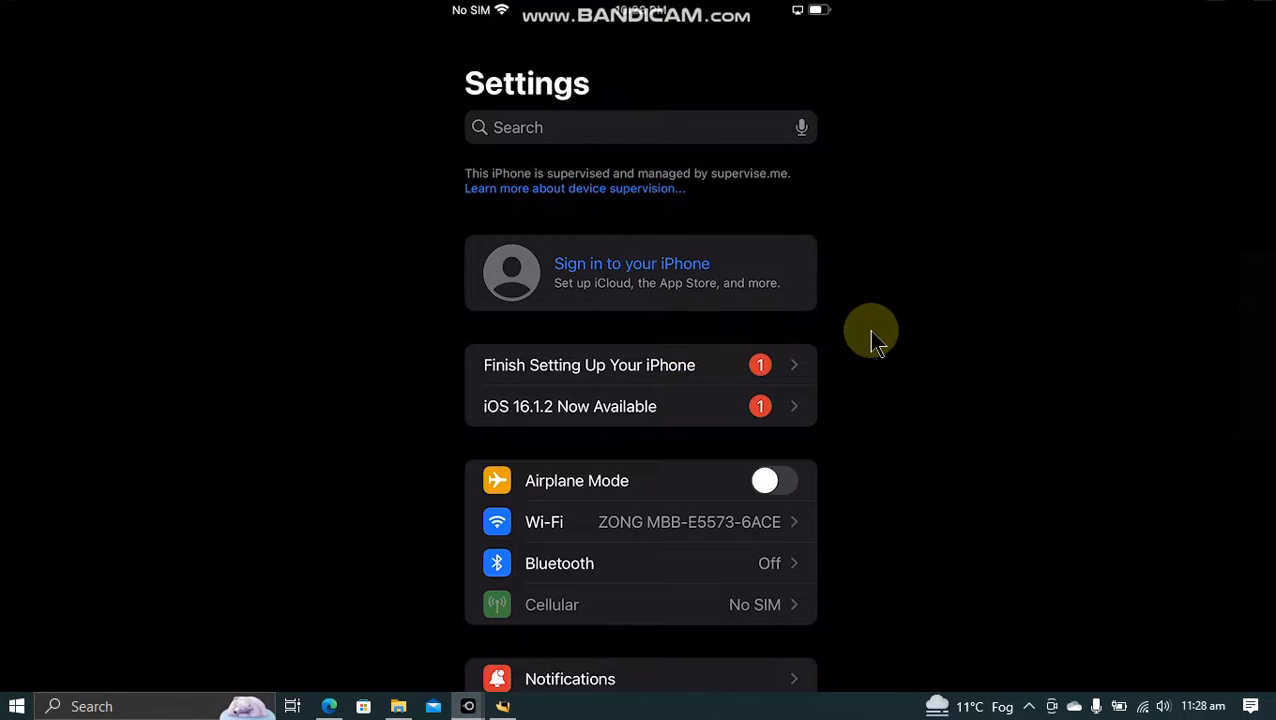
{"action": "mouse_move", "coordinate": [600, 220]}
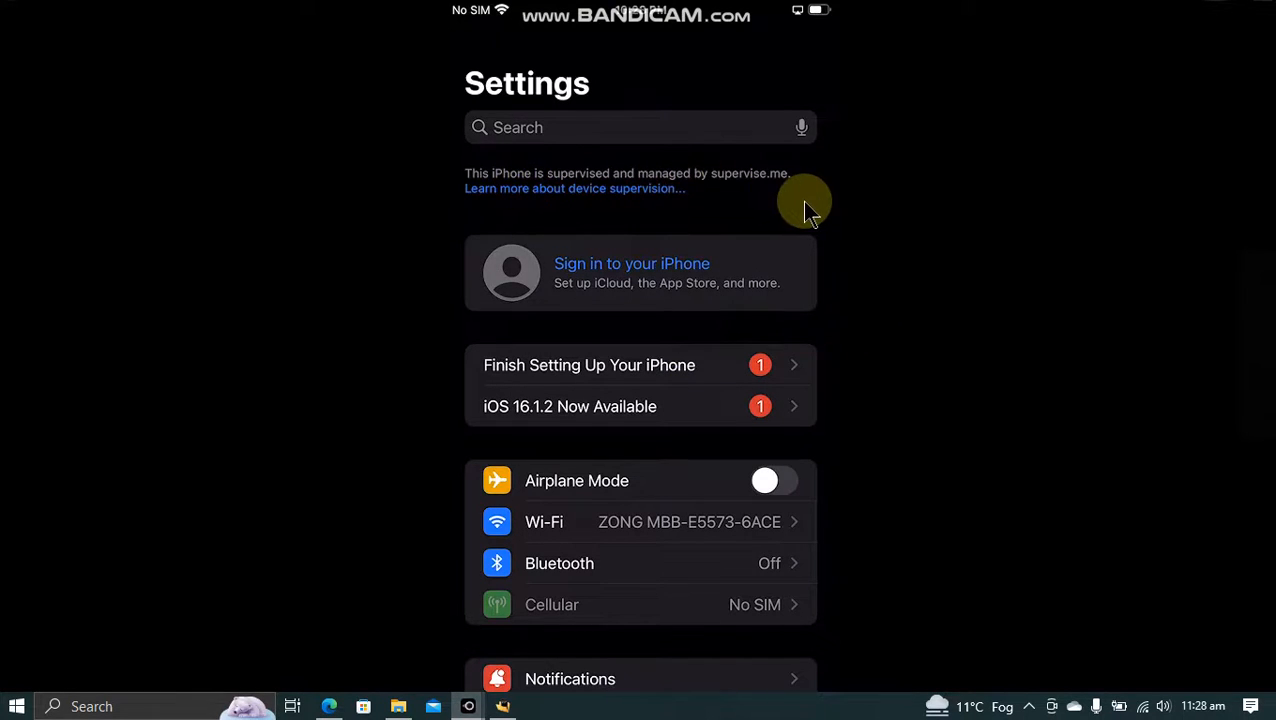
Review the 'iOS 16.1.2 Now Available' notice, then dismiss iBackupBot's 'Restore completed' message
{"action": "scroll", "scroll_direction": "down", "scroll_amount": 3}
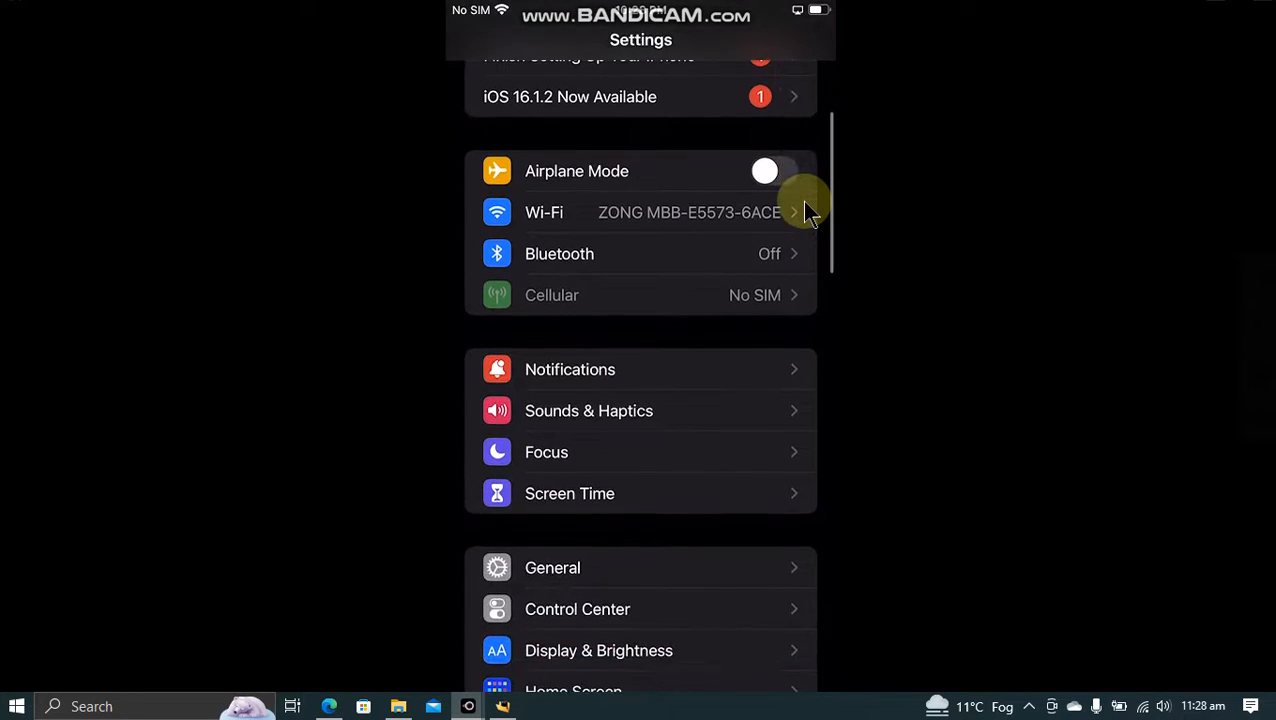
{"action": "left_click", "coordinate": [552, 567]}
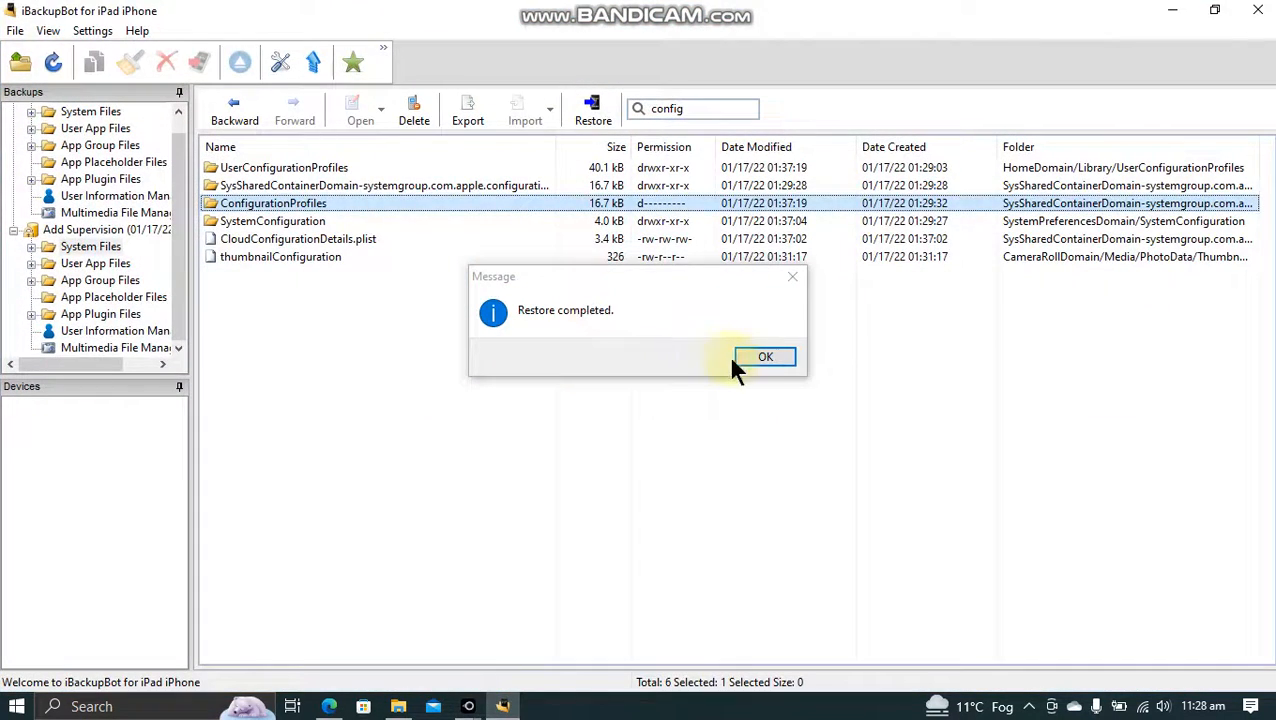
{"action": "left_click", "coordinate": [765, 357]}
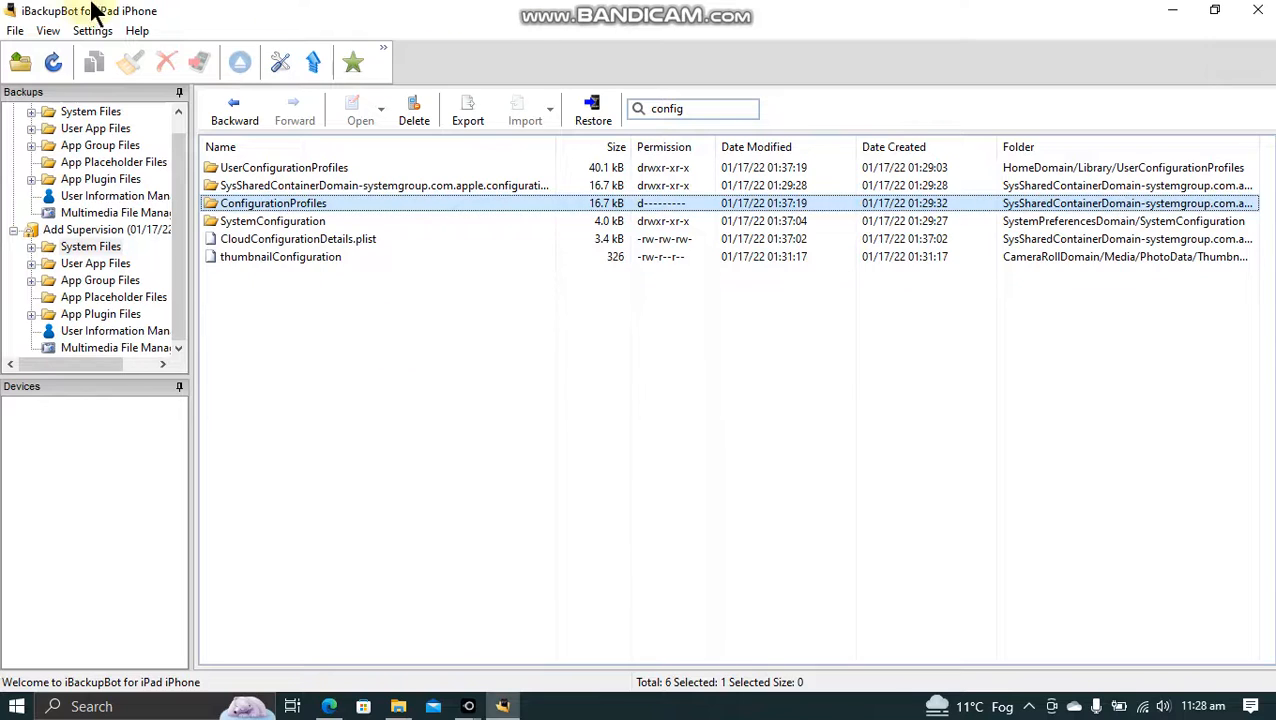